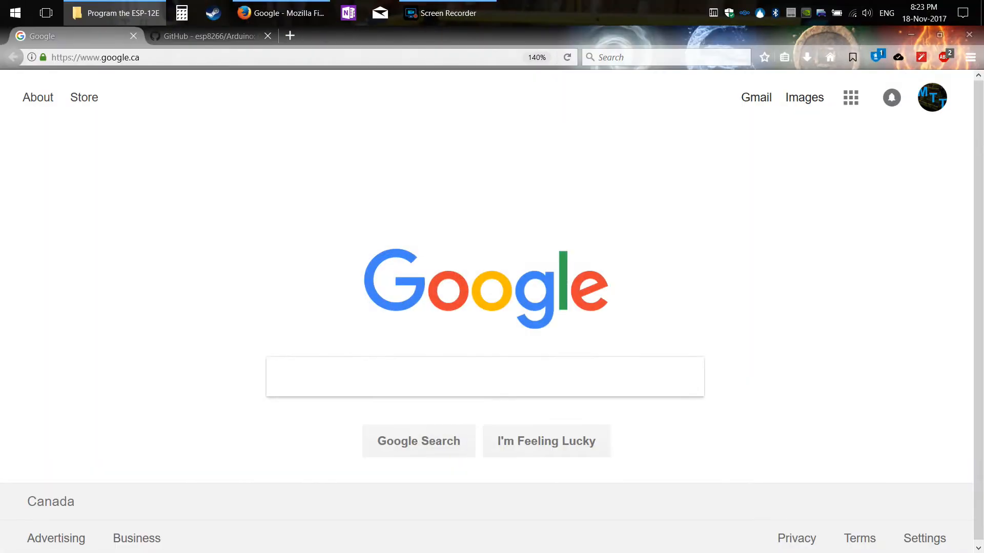
{"action": "mouse_move", "coordinate": [660, 306]}
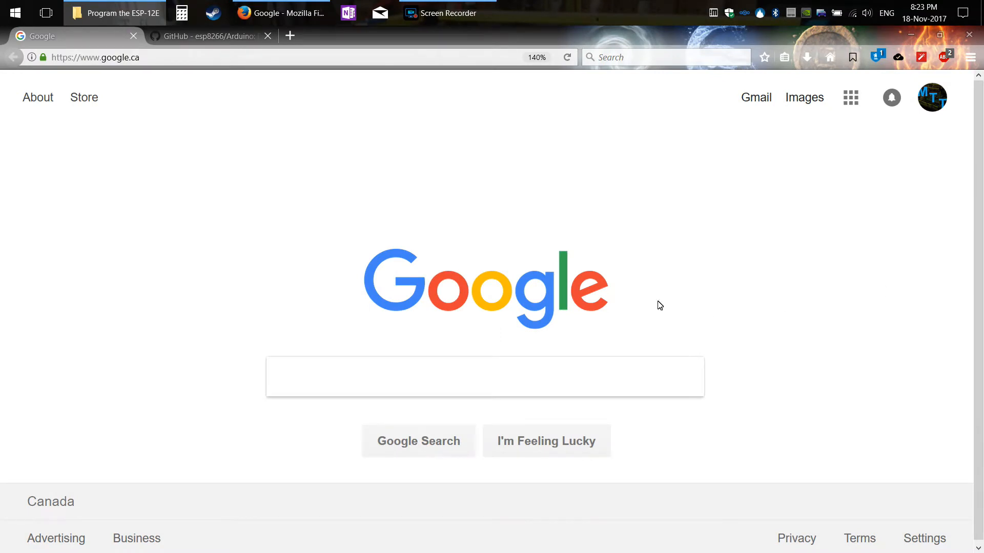
{"action": "mouse_move", "coordinate": [317, 377]}
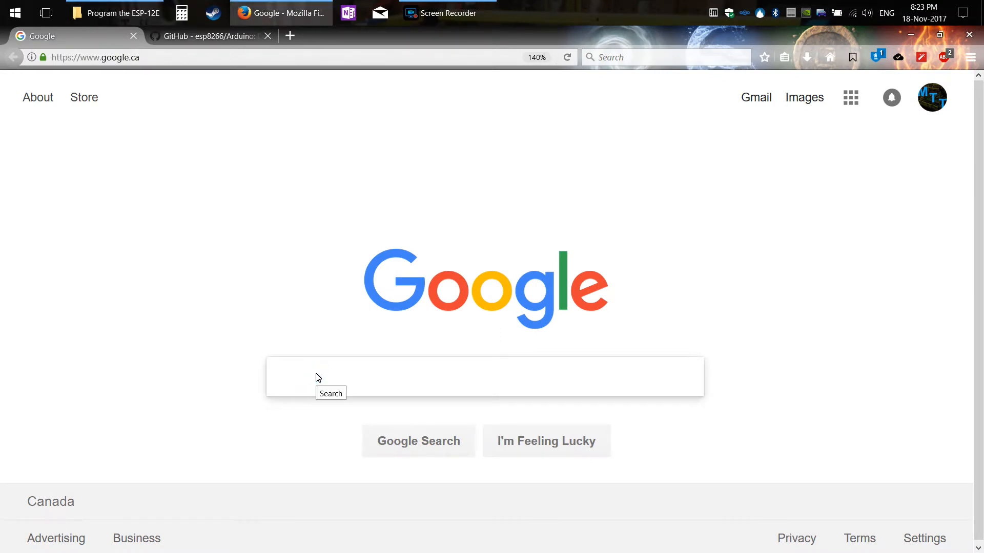
- Search Google for 'arduino'
{"action": "type", "text": "arduino"}
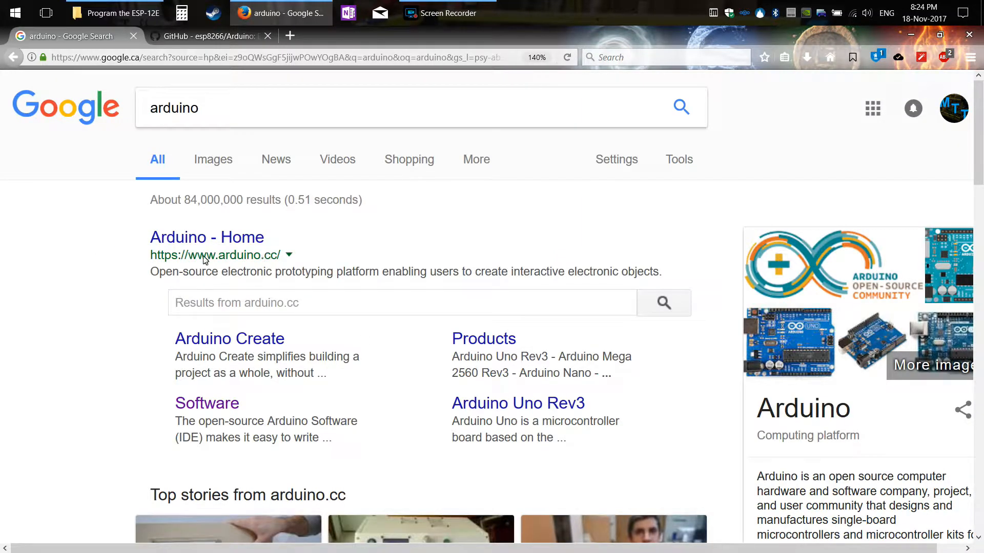
{"action": "mouse_move", "coordinate": [317, 263]}
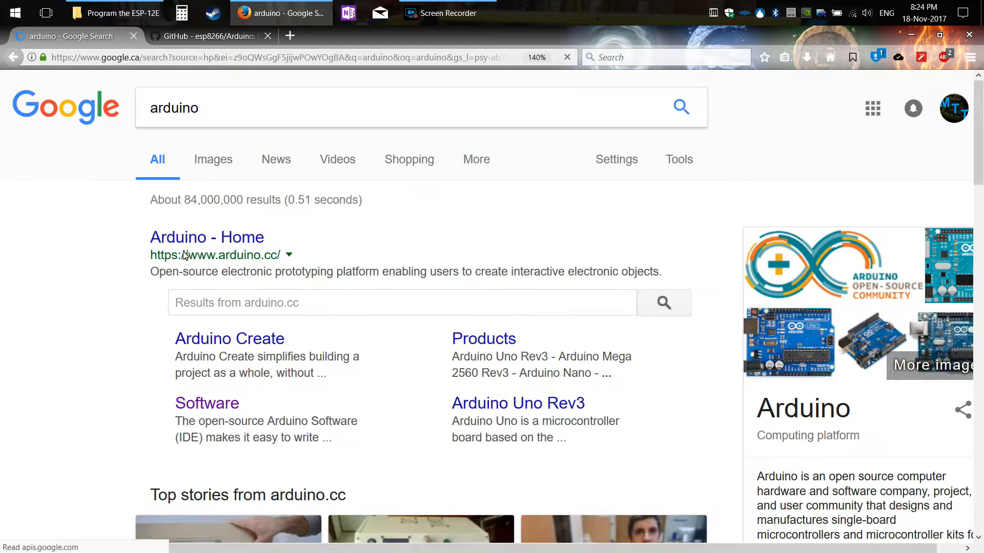
- Go from the Arduino home page to Software and scroll to the IDE 1.8.5 downloads
{"action": "left_click", "coordinate": [206, 237]}
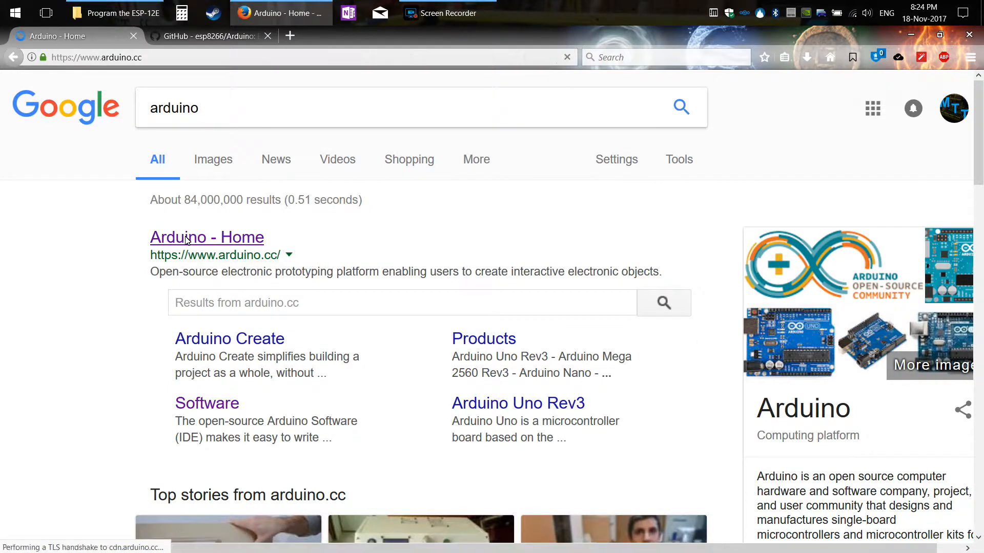
{"action": "left_click", "coordinate": [206, 237]}
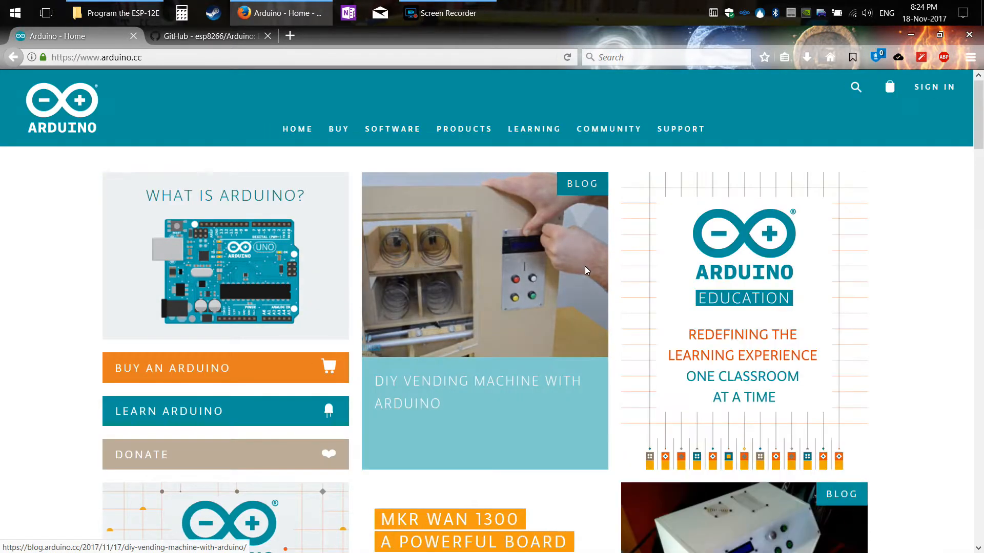
{"action": "mouse_move", "coordinate": [502, 212]}
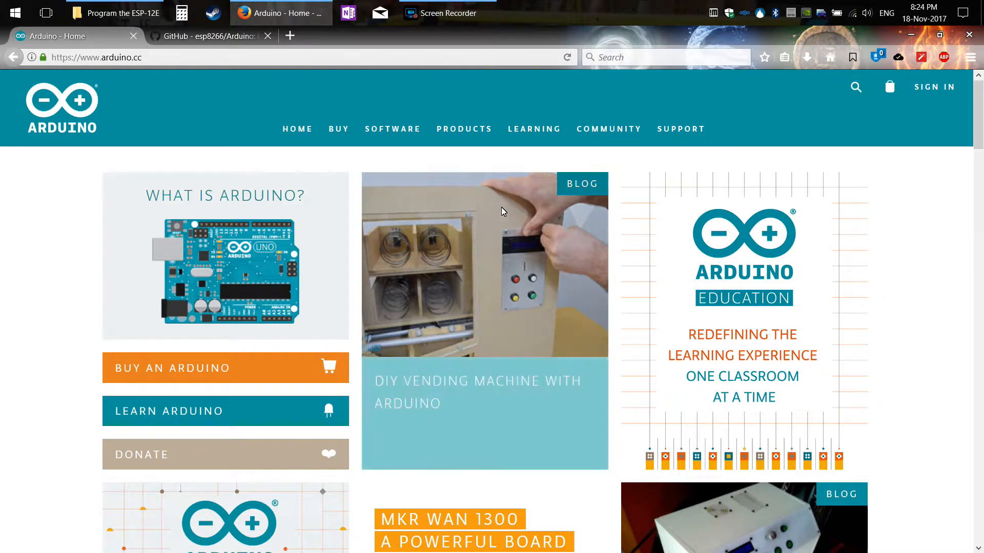
{"action": "mouse_move", "coordinate": [392, 129]}
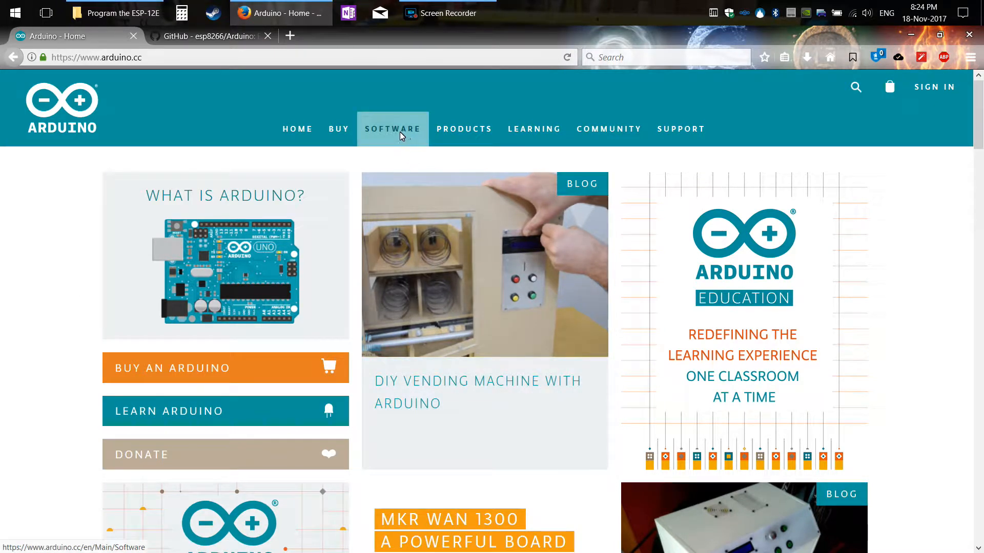
{"action": "left_click", "coordinate": [392, 129]}
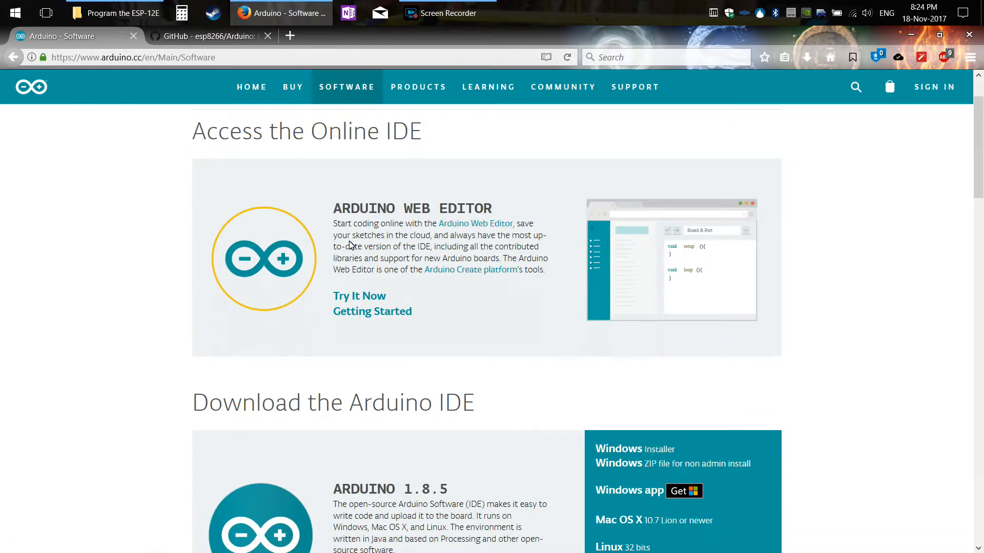
{"action": "mouse_move", "coordinate": [159, 256]}
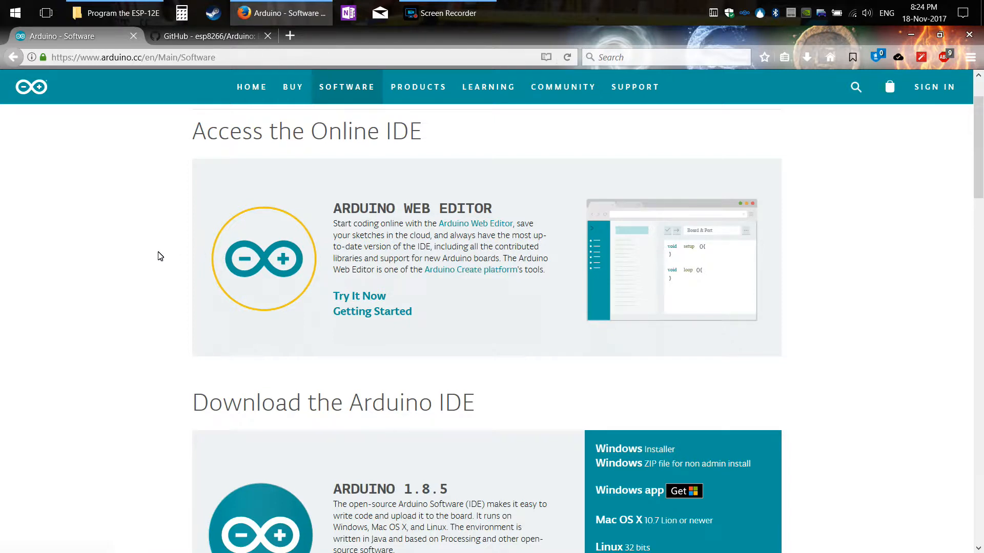
{"action": "scroll", "scroll_direction": "down", "scroll_amount": 3}
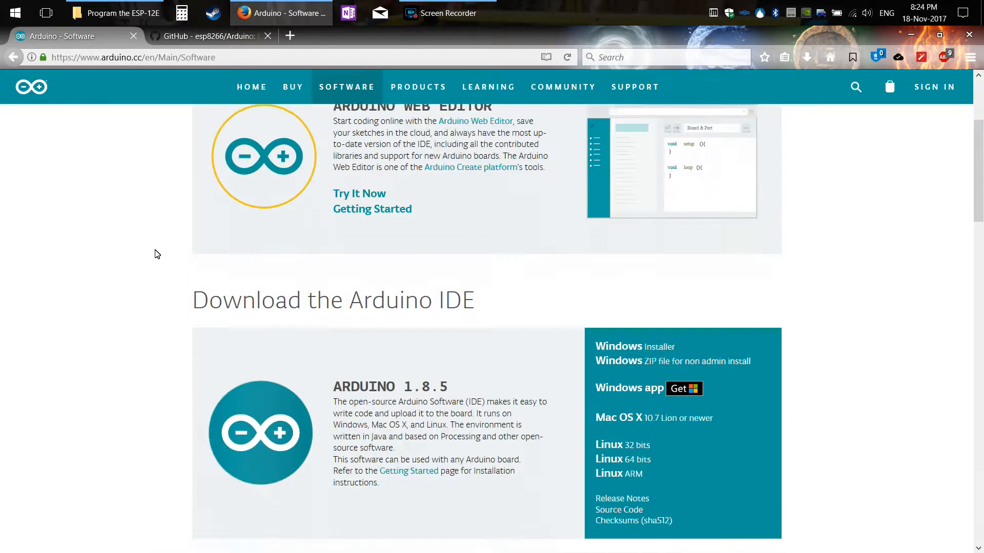
{"action": "scroll", "scroll_direction": "down", "scroll_amount": 3}
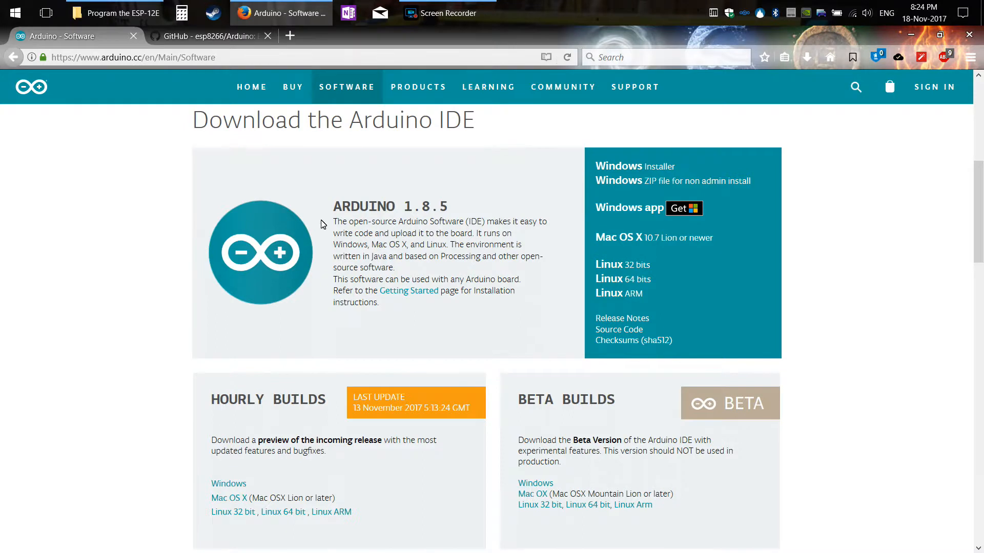
{"action": "mouse_move", "coordinate": [413, 215]}
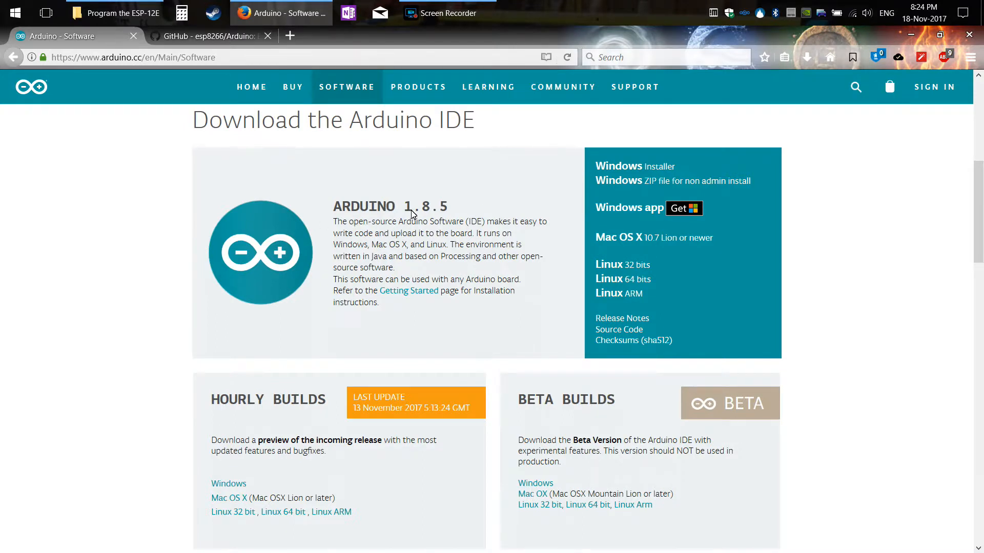
{"action": "mouse_move", "coordinate": [453, 211]}
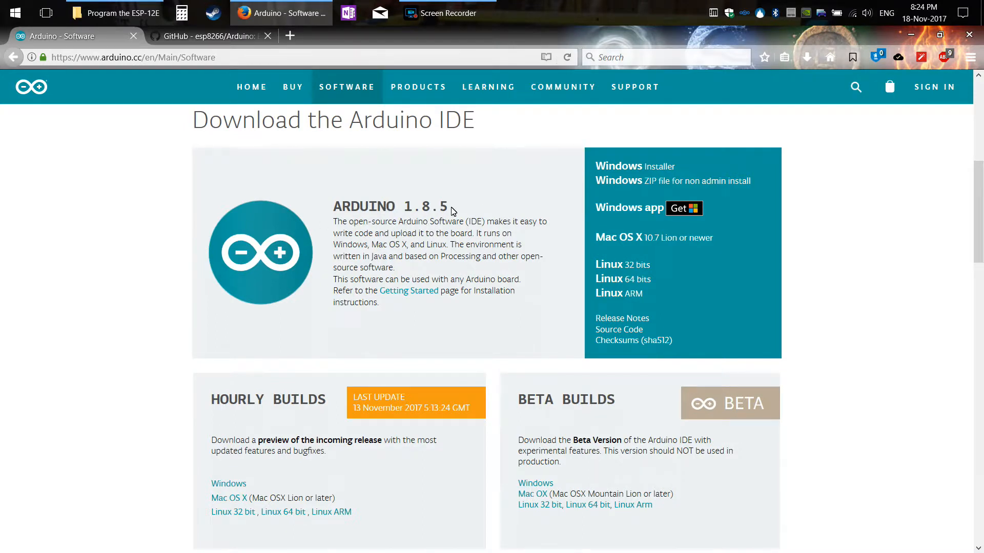
{"action": "mouse_move", "coordinate": [609, 293]}
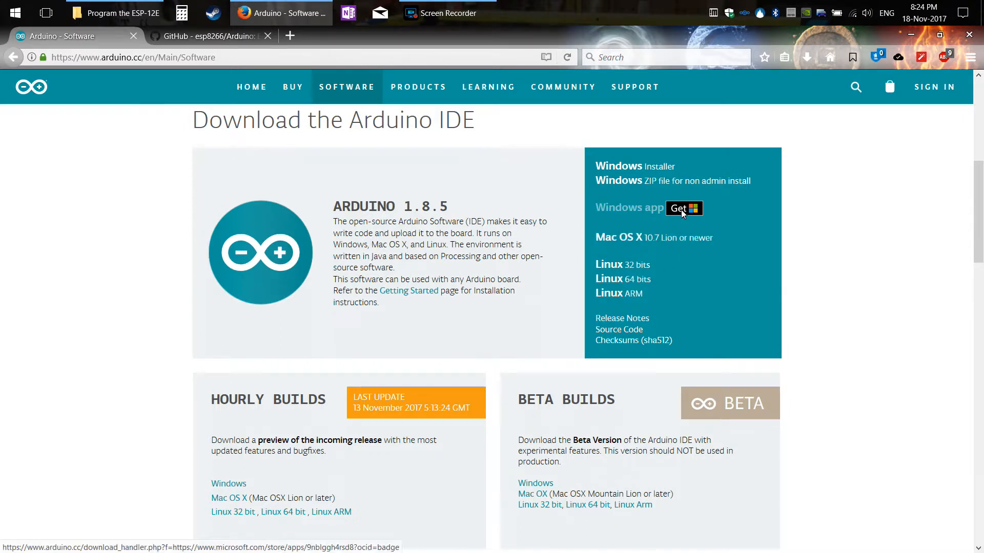
- Choose the Windows app edition and download it without contributing
{"action": "left_click", "coordinate": [684, 208]}
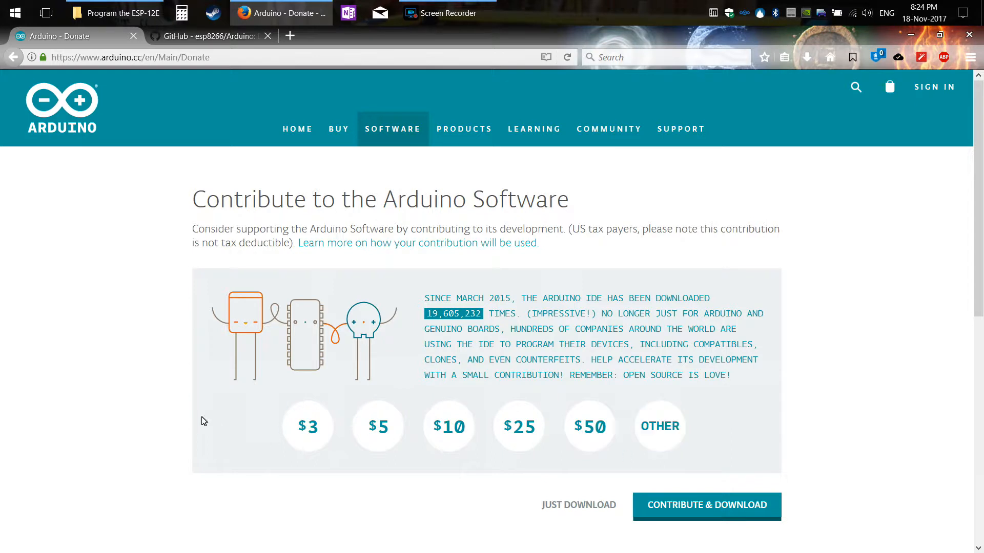
{"action": "mouse_move", "coordinate": [256, 422]}
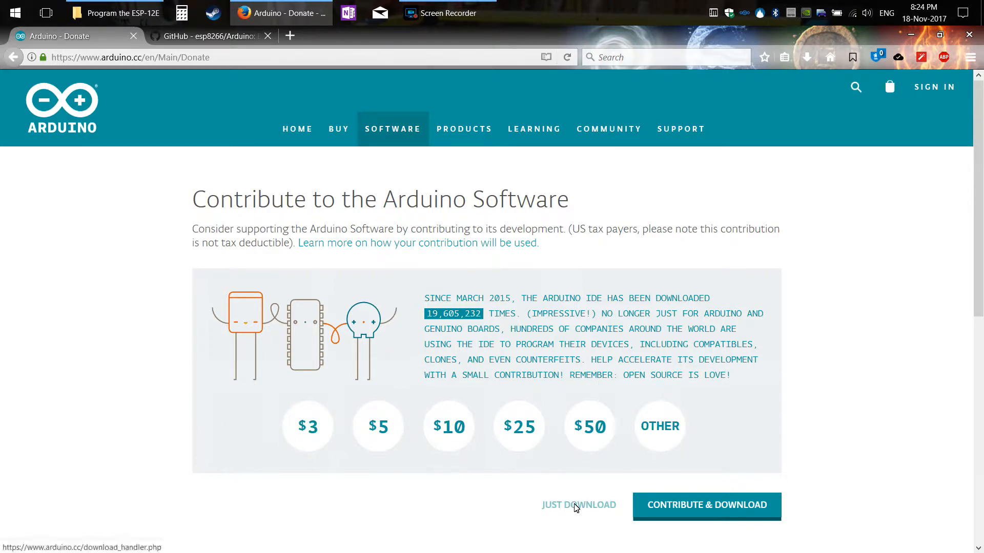
{"action": "left_click", "coordinate": [578, 504]}
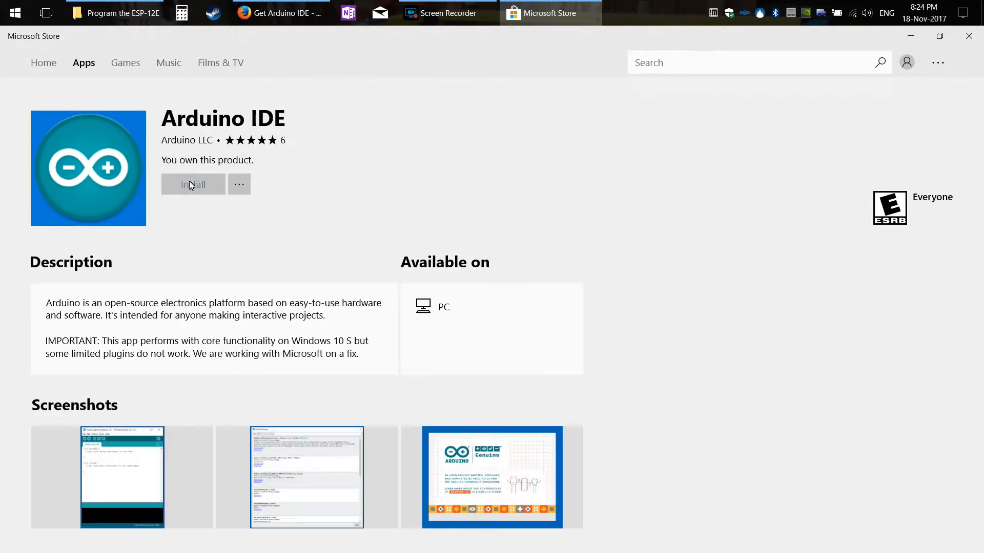
- Install Arduino IDE 1.8.5 from its Microsoft Store page
{"action": "left_click", "coordinate": [193, 184]}
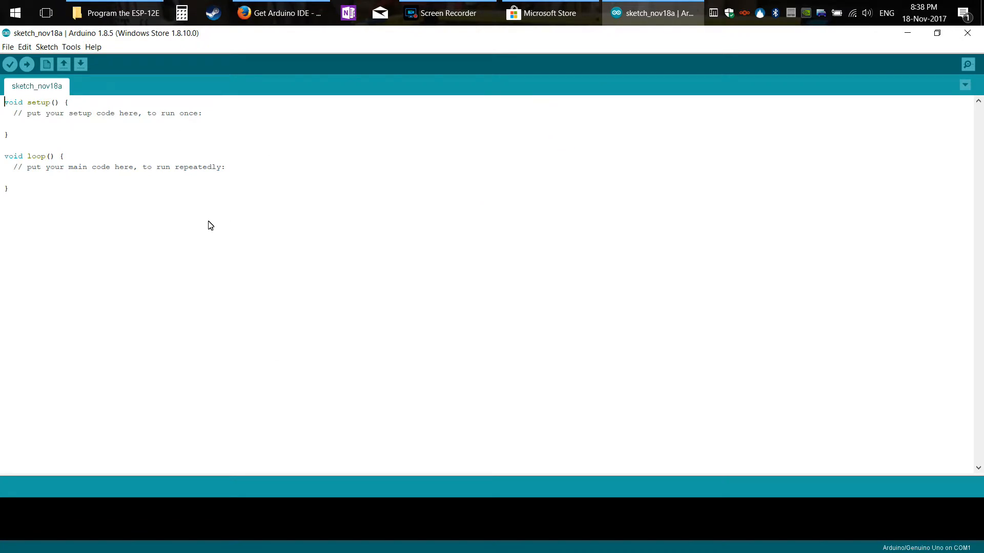
{"action": "mouse_move", "coordinate": [325, 235]}
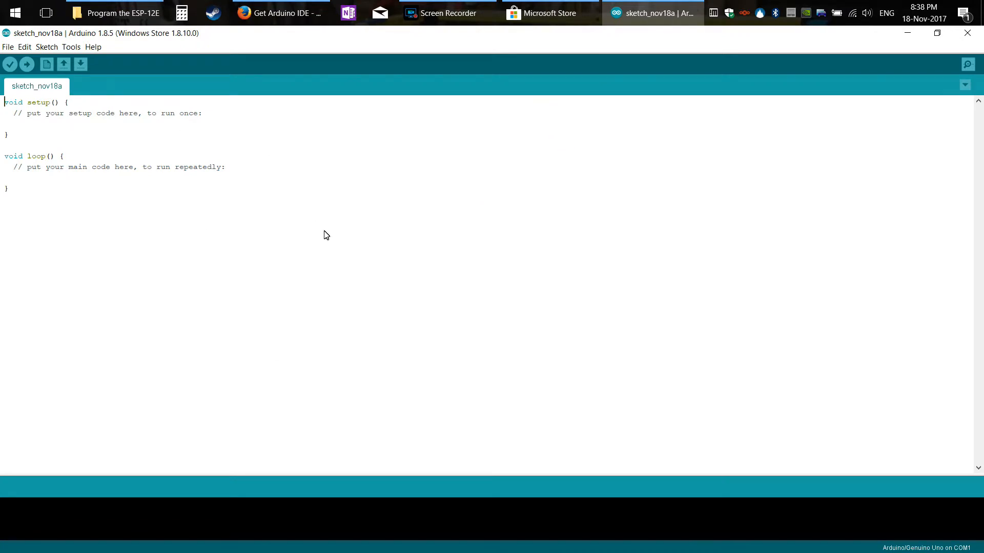
{"action": "mouse_move", "coordinate": [5, 108]}
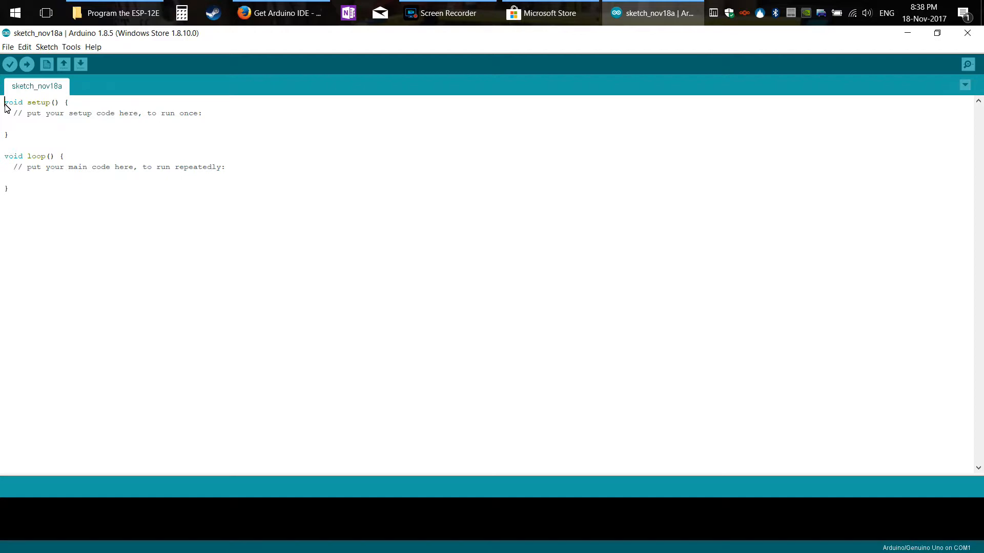
{"action": "mouse_move", "coordinate": [73, 277]}
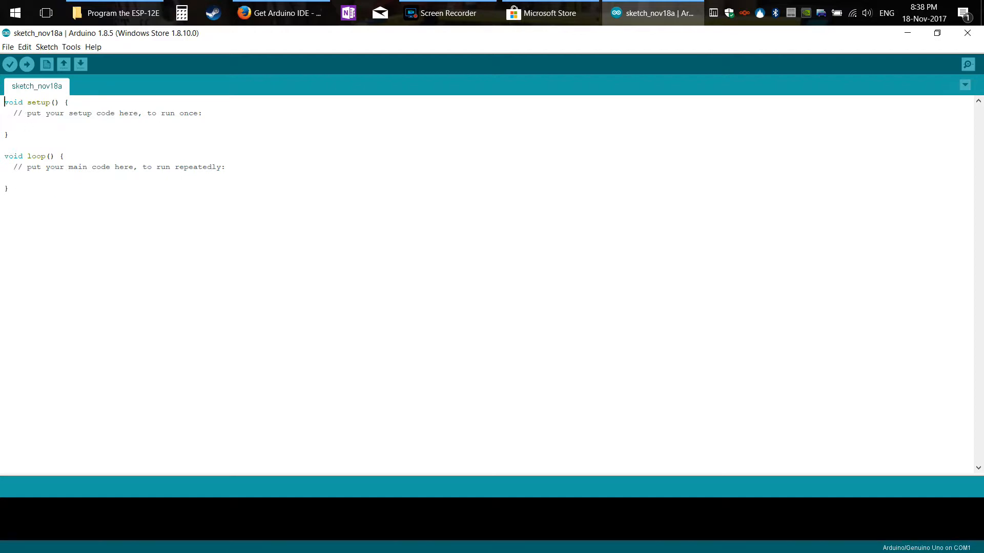
{"action": "mouse_move", "coordinate": [120, 164]}
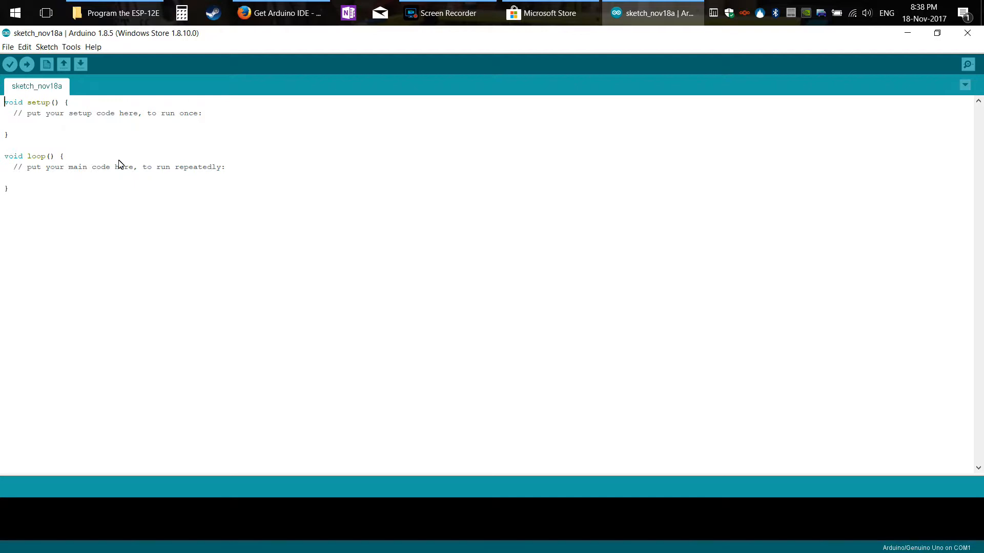
{"action": "mouse_move", "coordinate": [20, 114]}
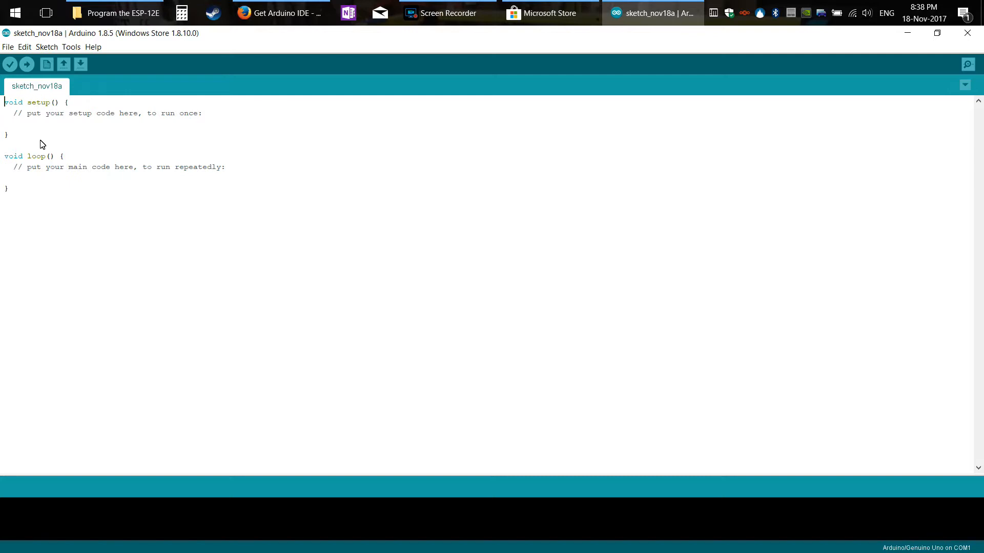
{"action": "mouse_move", "coordinate": [20, 206]}
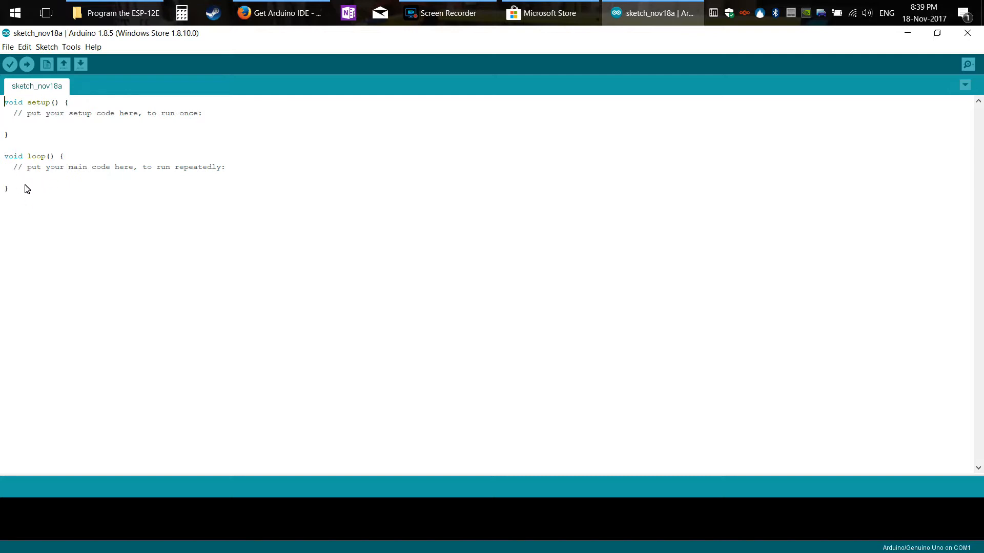
{"action": "mouse_move", "coordinate": [19, 219]}
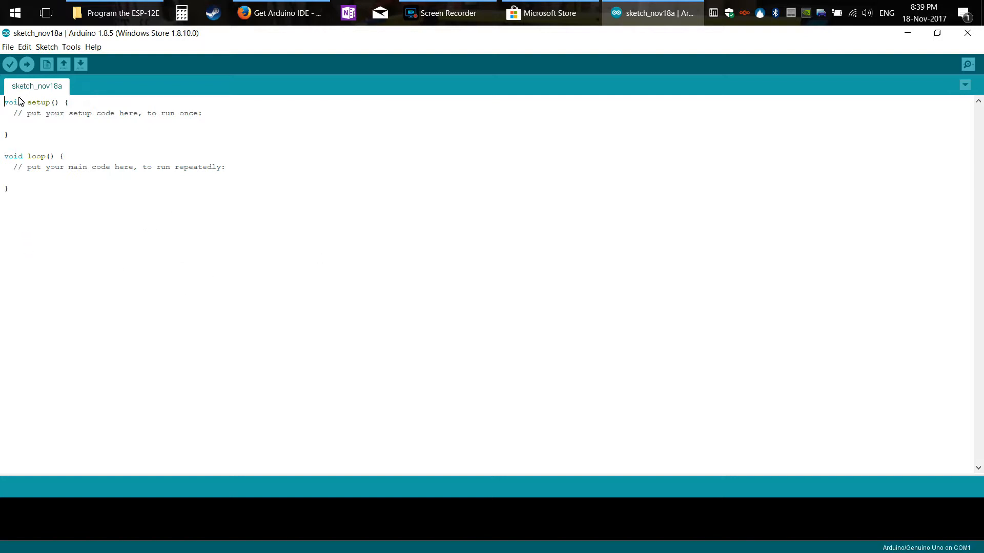
- Show the Tools menu with Arduino/Genuino Uno as the current board
{"action": "left_click", "coordinate": [70, 47]}
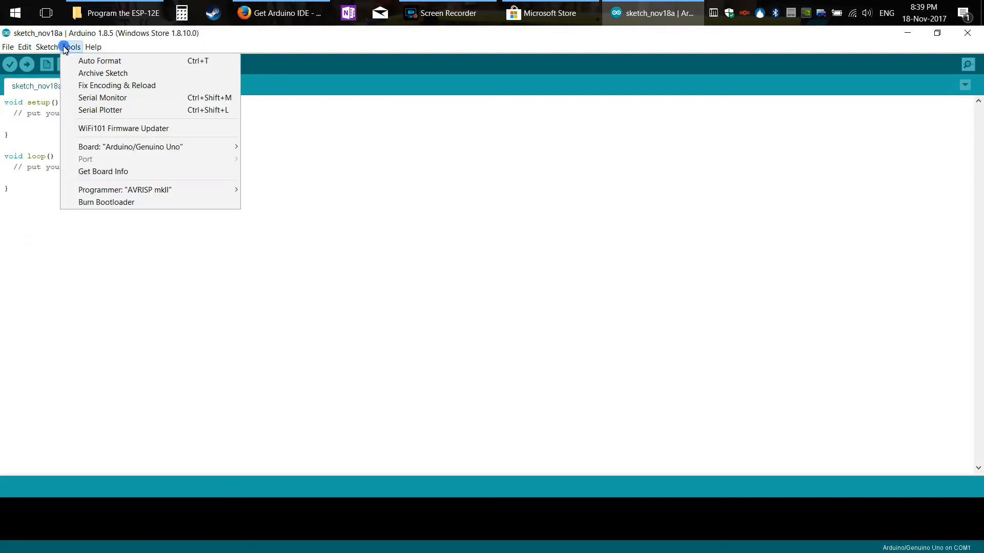
{"action": "mouse_move", "coordinate": [101, 109]}
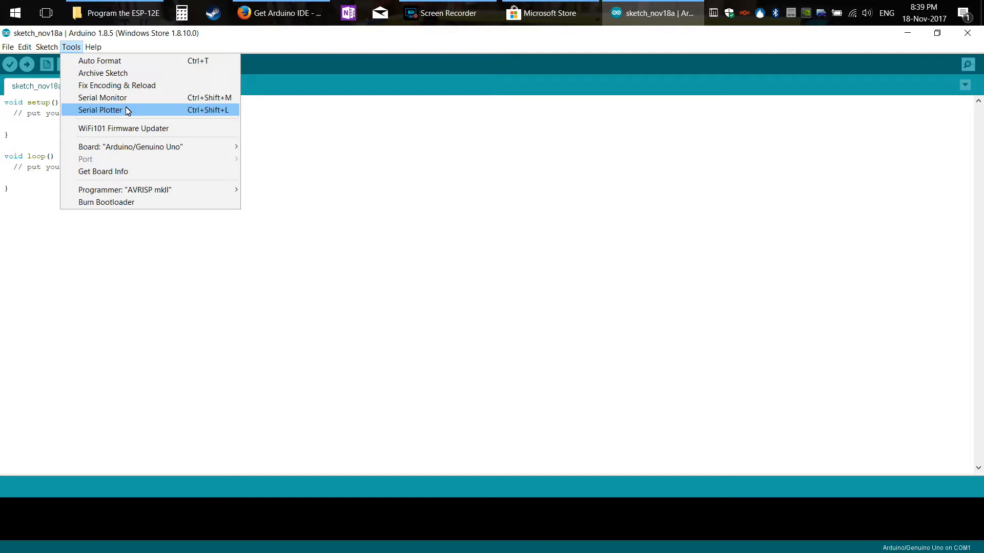
{"action": "mouse_move", "coordinate": [131, 146]}
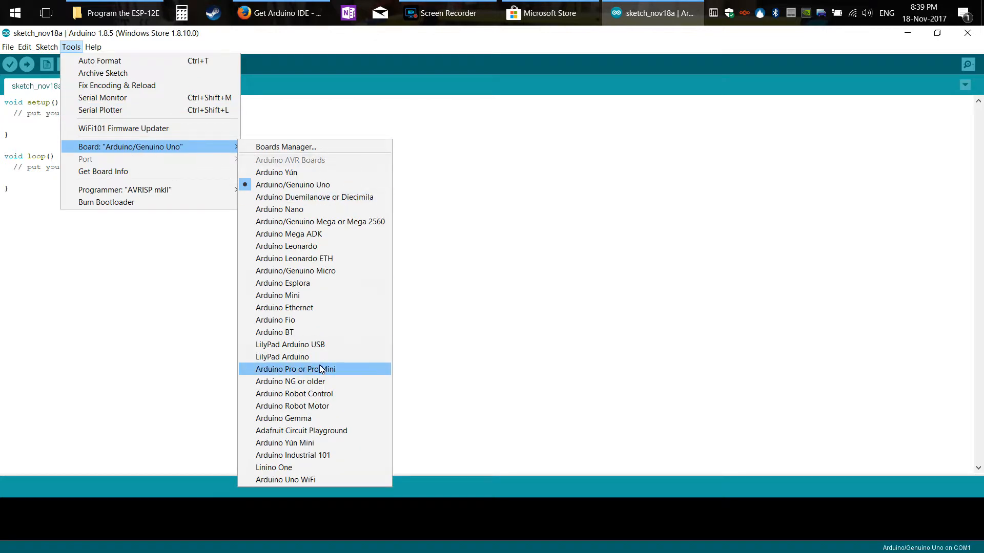
{"action": "mouse_move", "coordinate": [330, 345]}
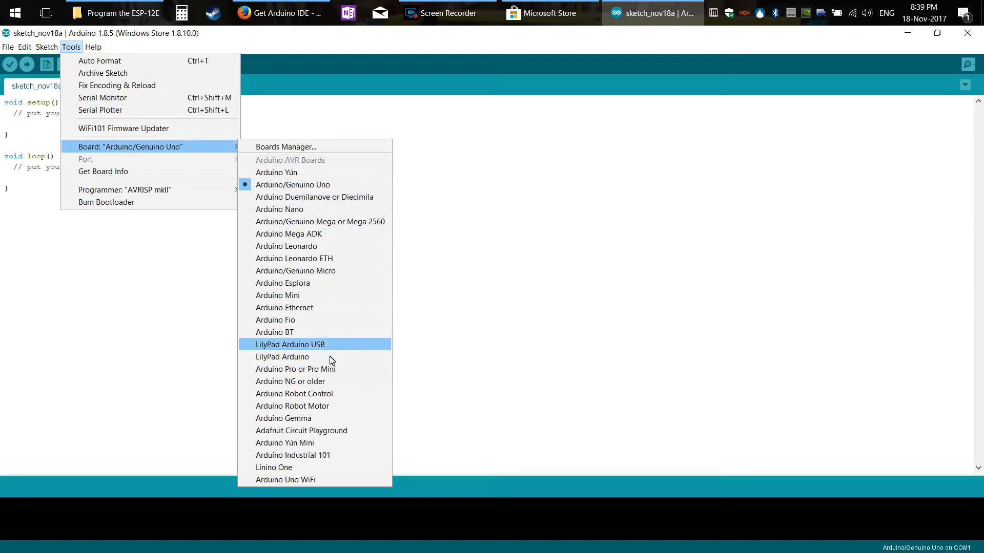
{"action": "mouse_move", "coordinate": [326, 246]}
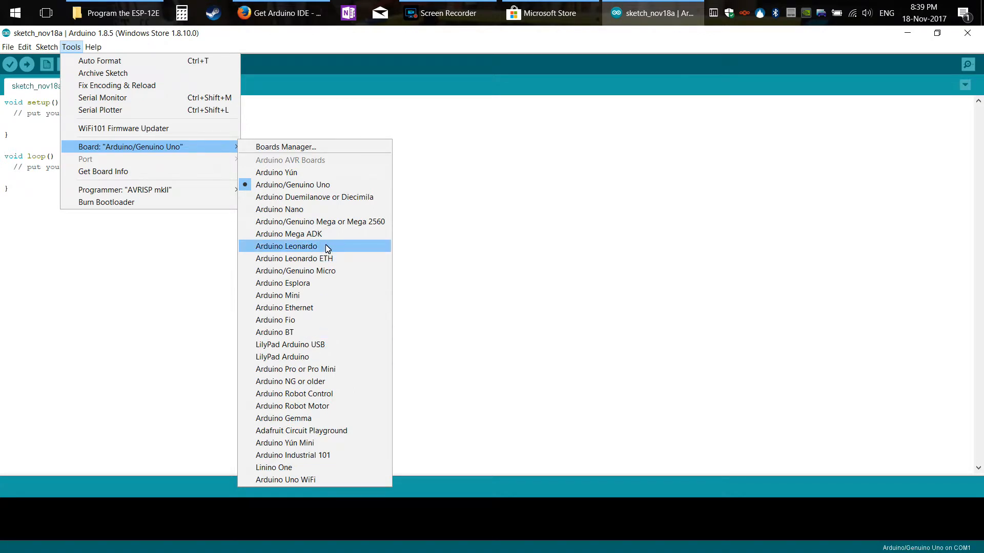
{"action": "mouse_move", "coordinate": [326, 221]}
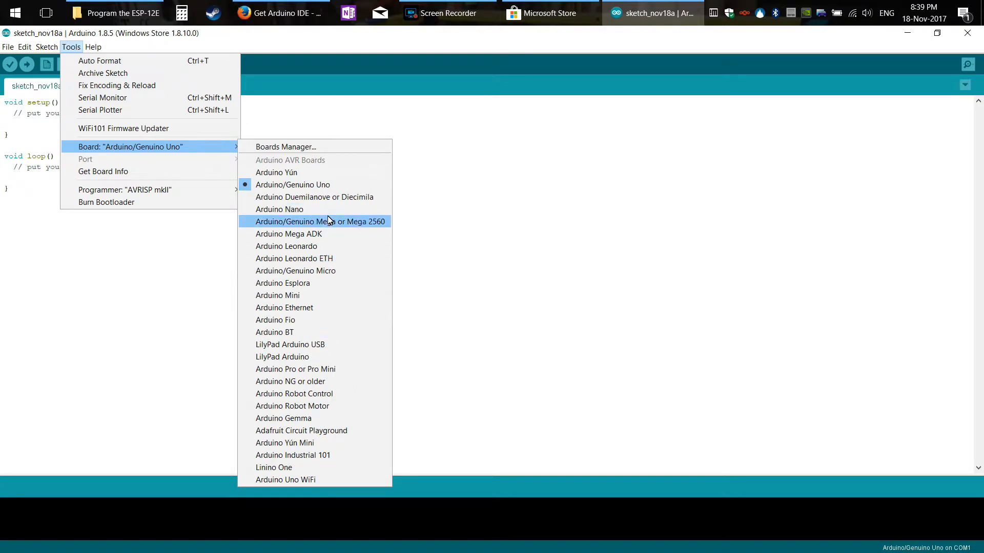
{"action": "mouse_move", "coordinate": [326, 406]}
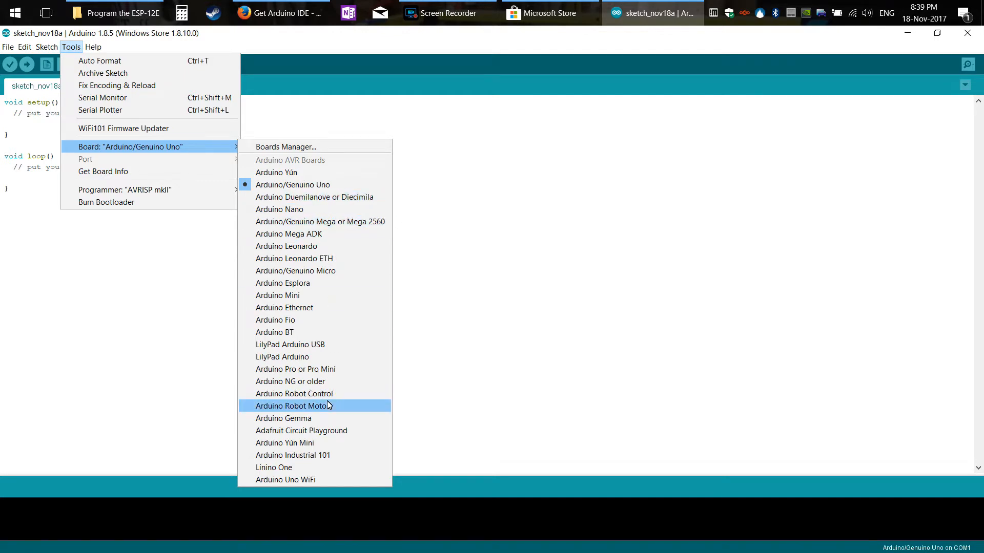
{"action": "mouse_move", "coordinate": [331, 283]}
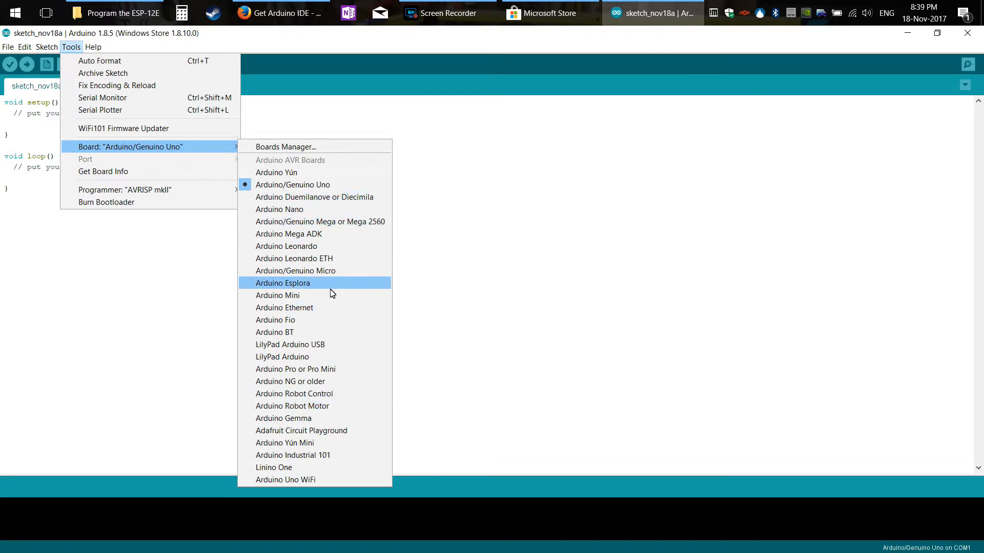
{"action": "mouse_move", "coordinate": [293, 184]}
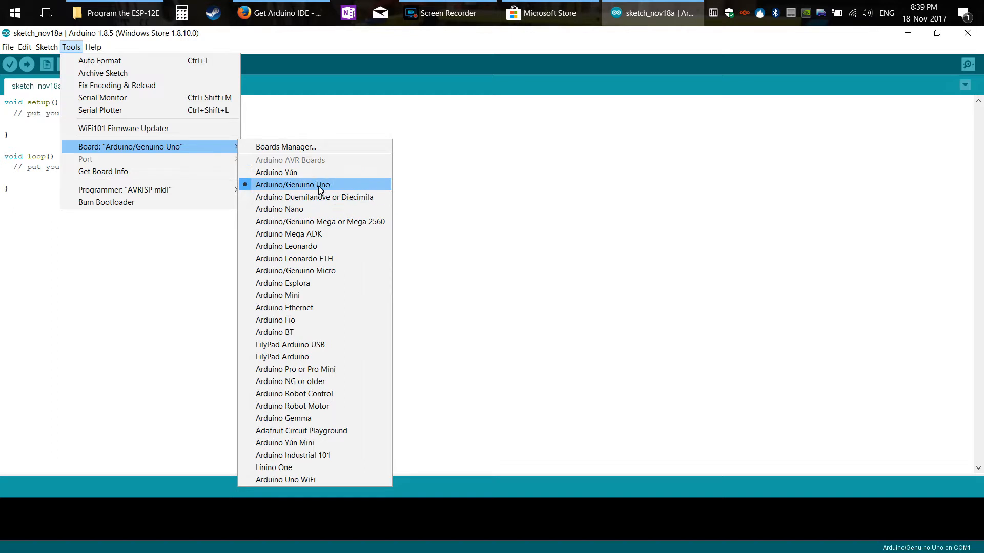
{"action": "mouse_move", "coordinate": [285, 147]}
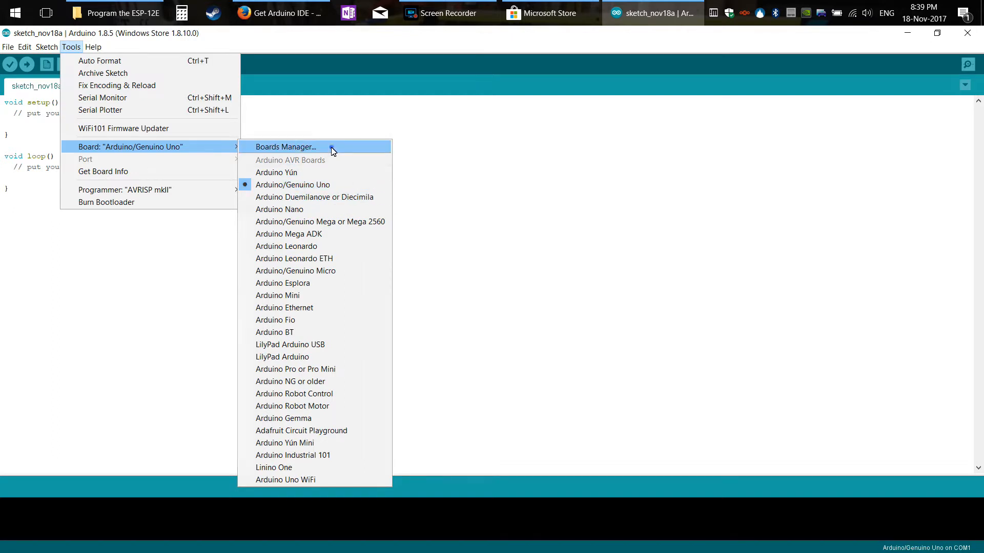
- Browse the Boards Manager package list, including Arduino AVR Boards 1.6.20, then close it
{"action": "left_click", "coordinate": [285, 147]}
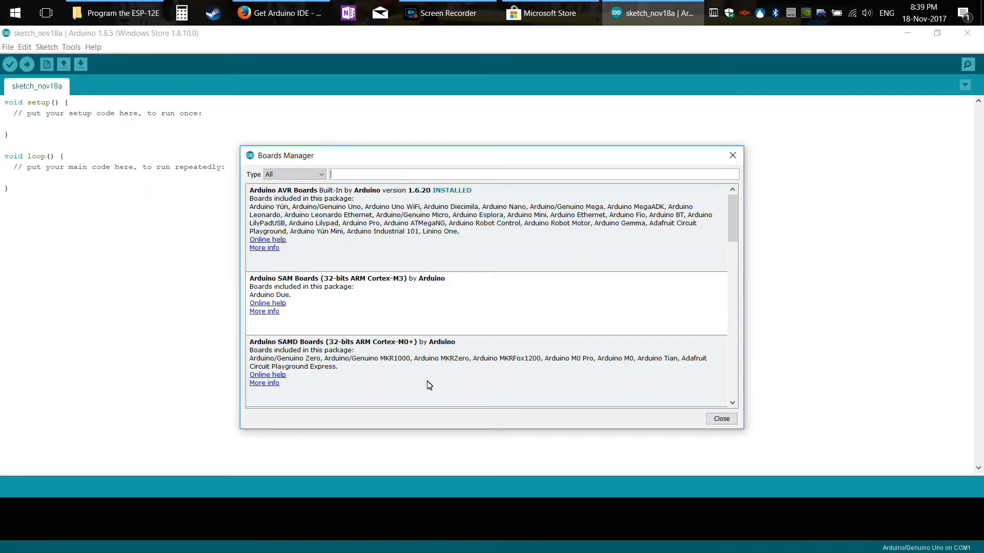
{"action": "mouse_move", "coordinate": [274, 270]}
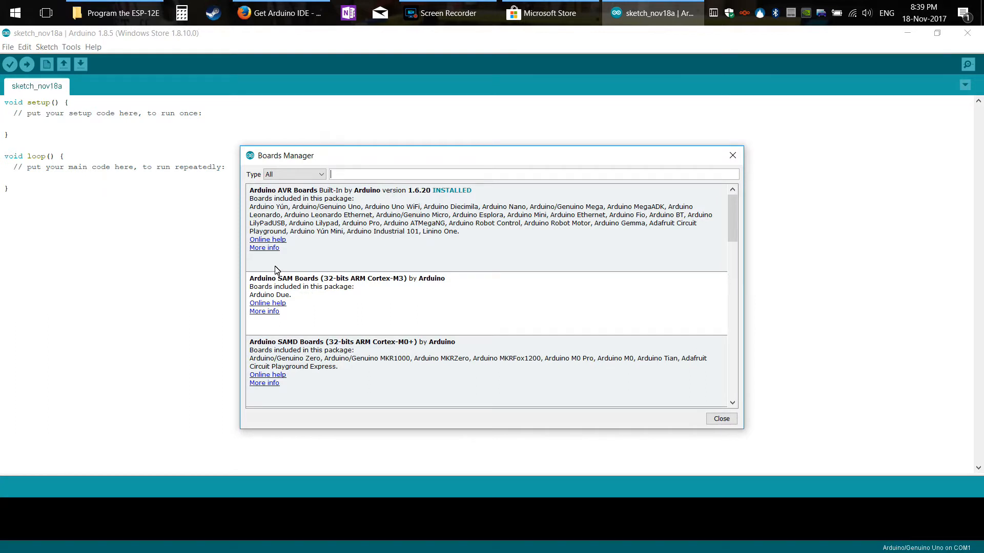
{"action": "mouse_move", "coordinate": [358, 160]}
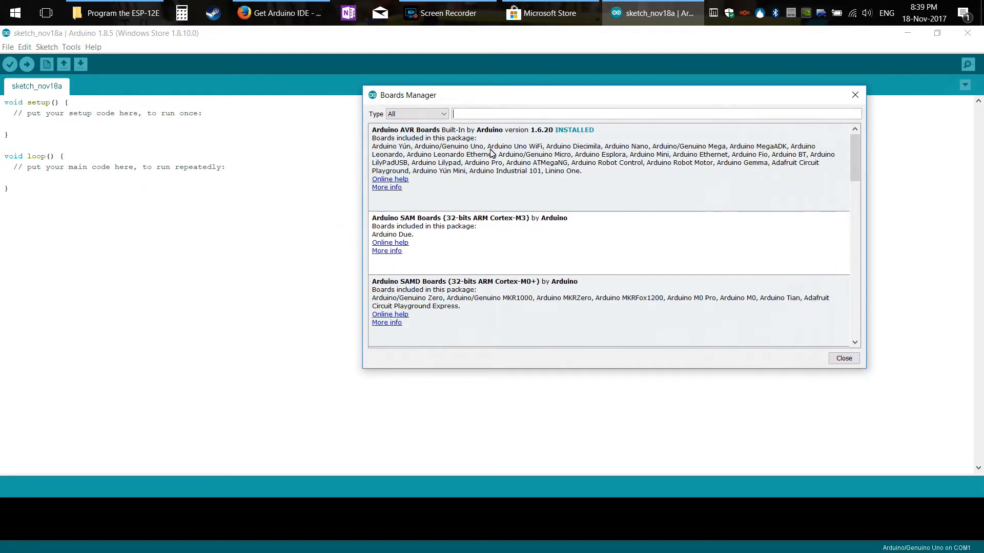
{"action": "scroll", "scroll_direction": "down", "scroll_amount": 3}
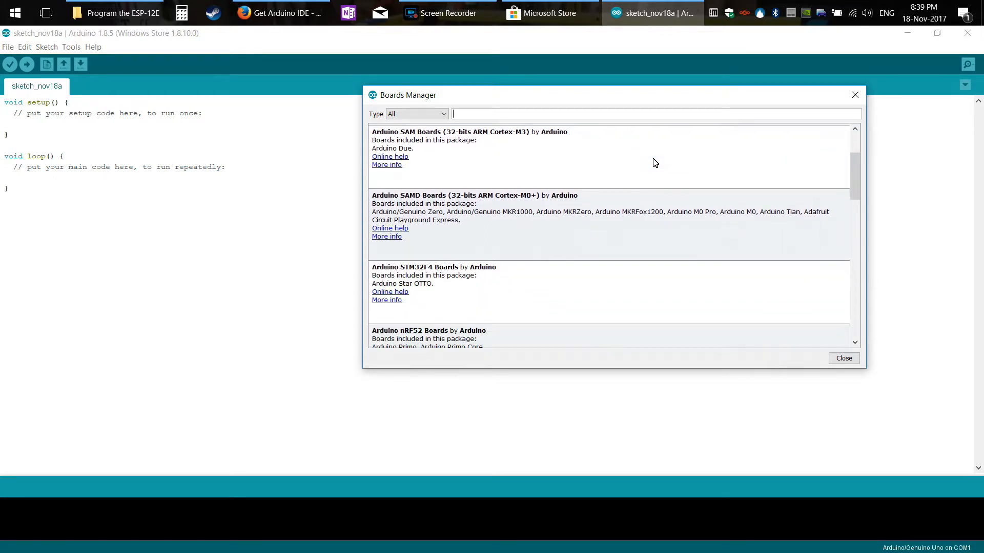
{"action": "scroll", "scroll_direction": "down", "scroll_amount": 3}
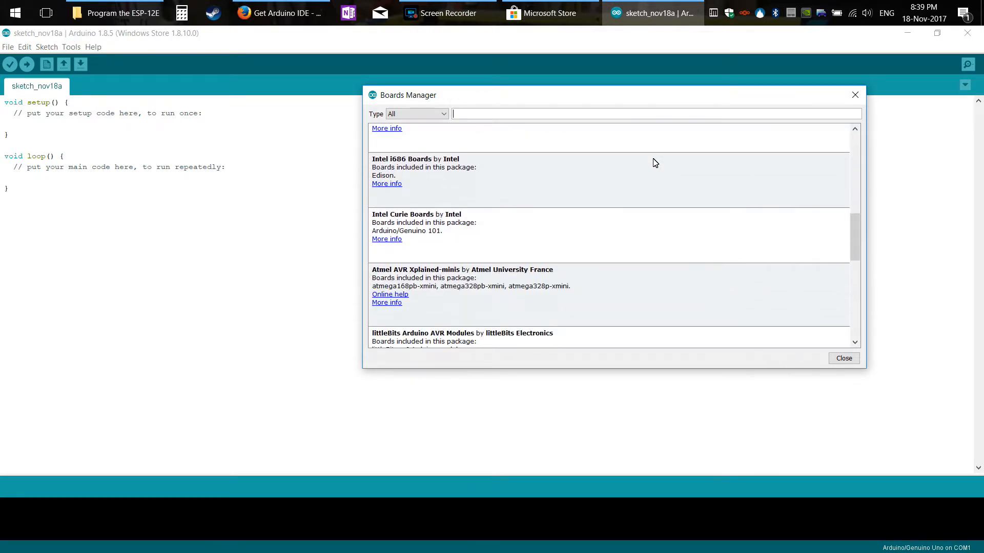
{"action": "mouse_move", "coordinate": [537, 219]}
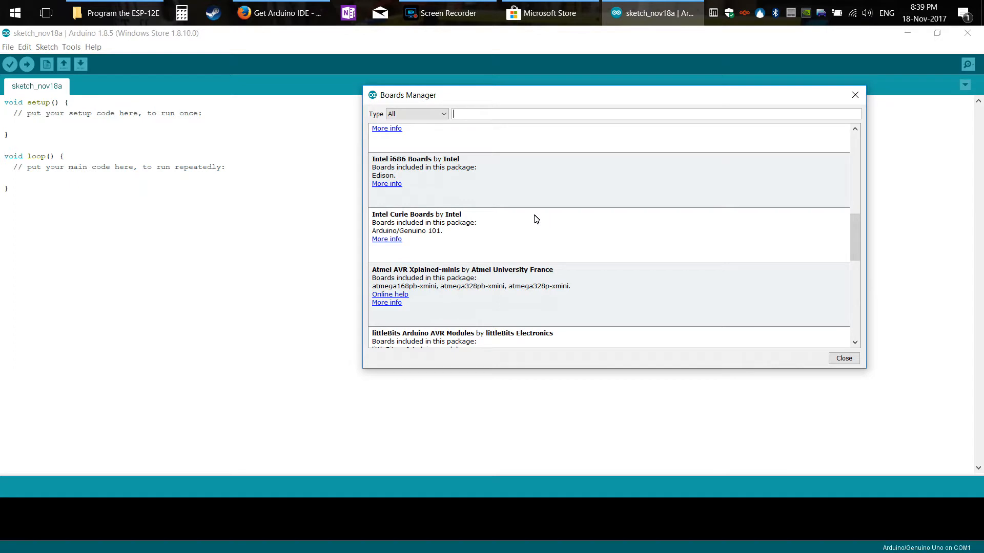
{"action": "mouse_move", "coordinate": [908, 136]}
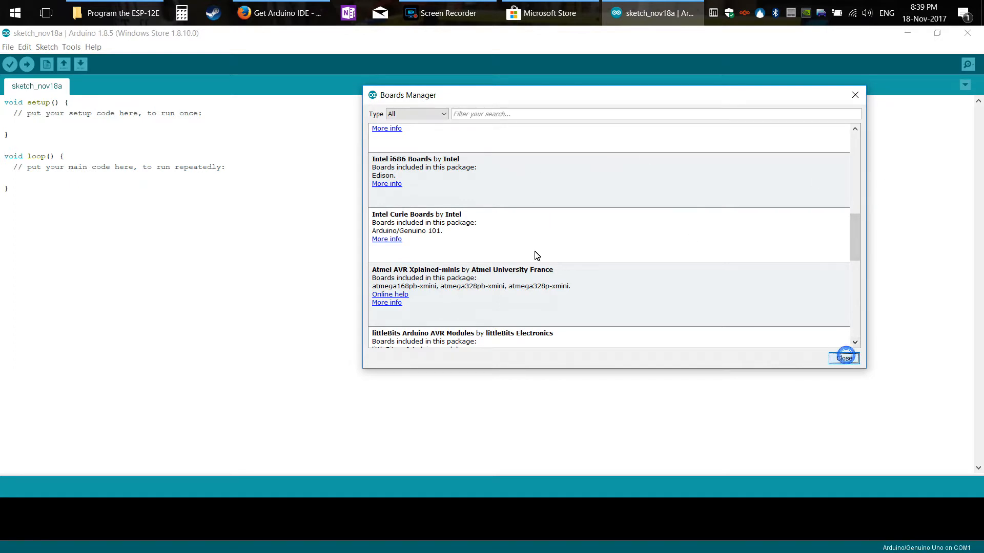
{"action": "left_click", "coordinate": [844, 357]}
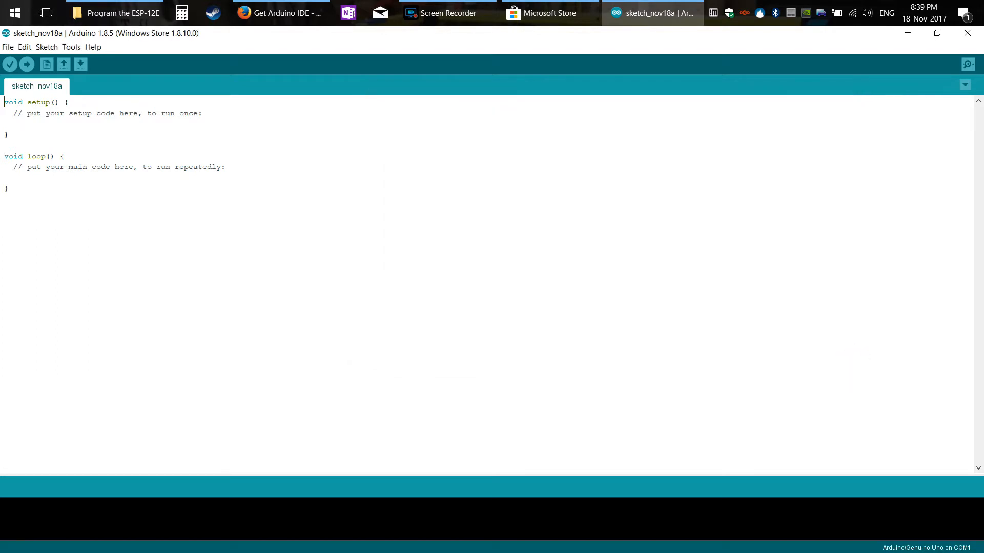
- Open the Preferences dialog from the File menu
{"action": "left_click", "coordinate": [8, 46]}
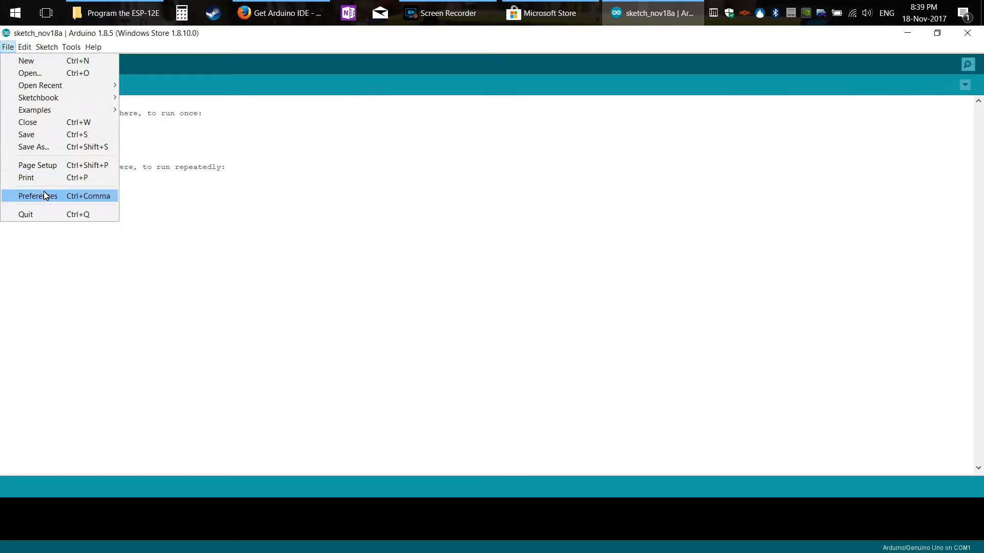
{"action": "left_click", "coordinate": [37, 195]}
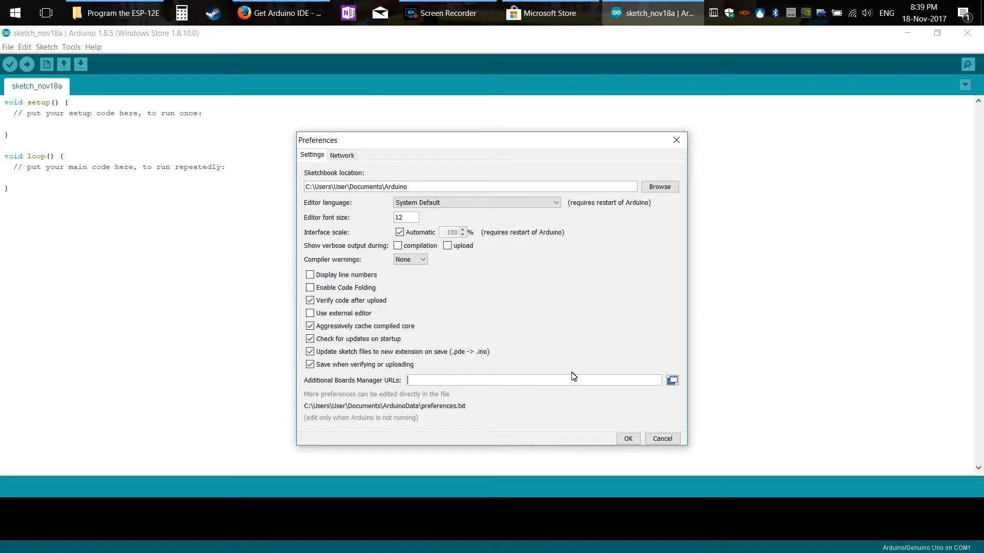
{"action": "mouse_move", "coordinate": [383, 78]}
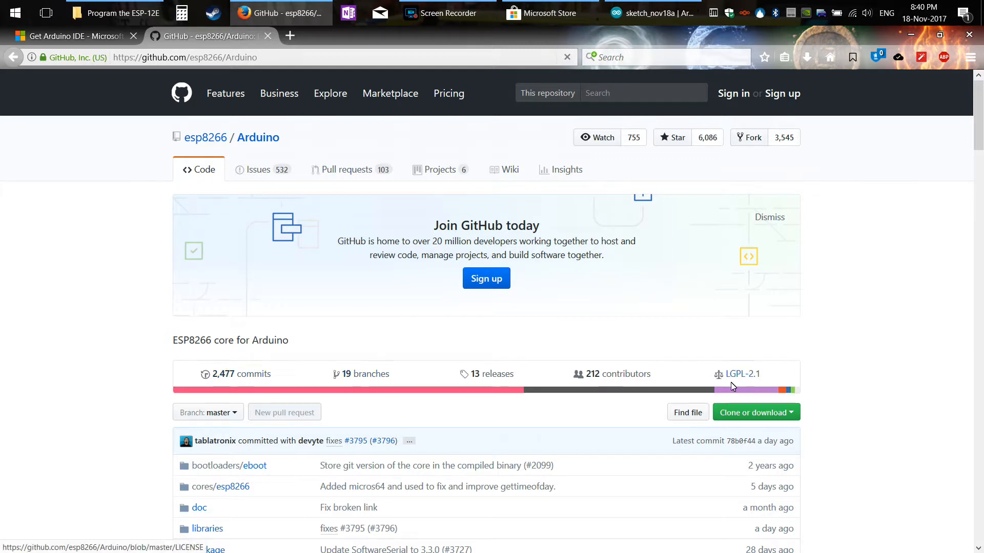
- Select and copy the ESP8266 package index URL from the Boards Manager instructions
{"action": "scroll", "scroll_direction": "down", "scroll_amount": 3}
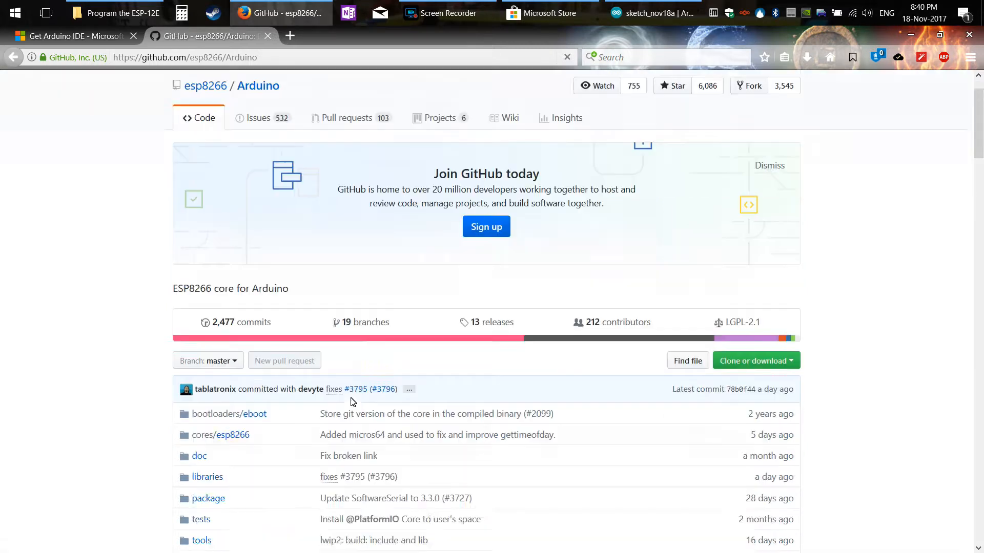
{"action": "scroll", "scroll_direction": "down", "scroll_amount": 3}
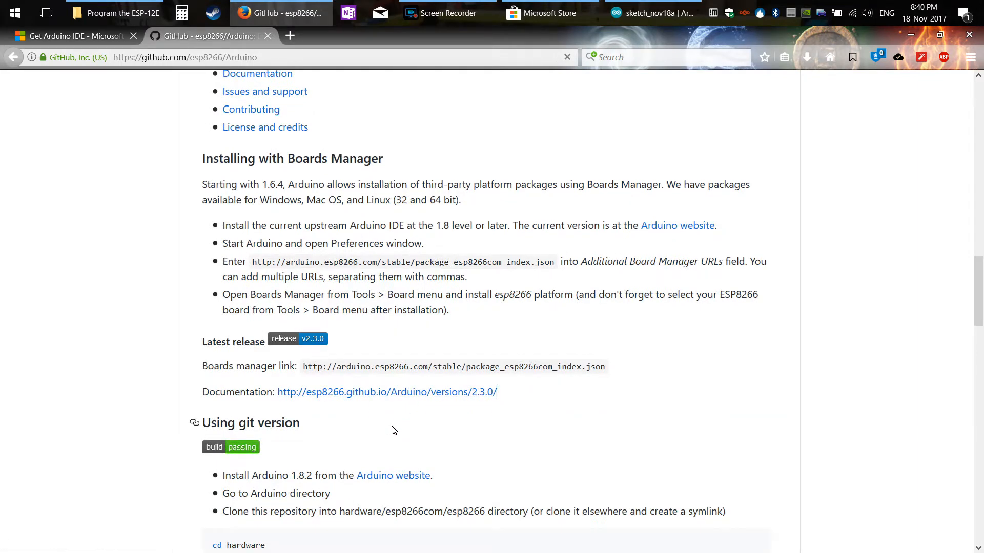
{"action": "mouse_move", "coordinate": [391, 424]}
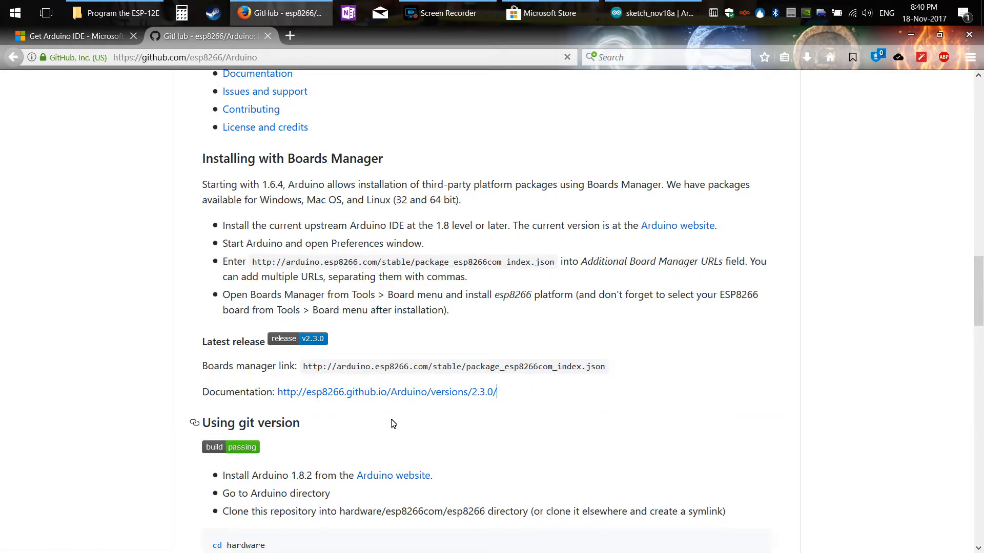
{"action": "left_click", "coordinate": [306, 366]}
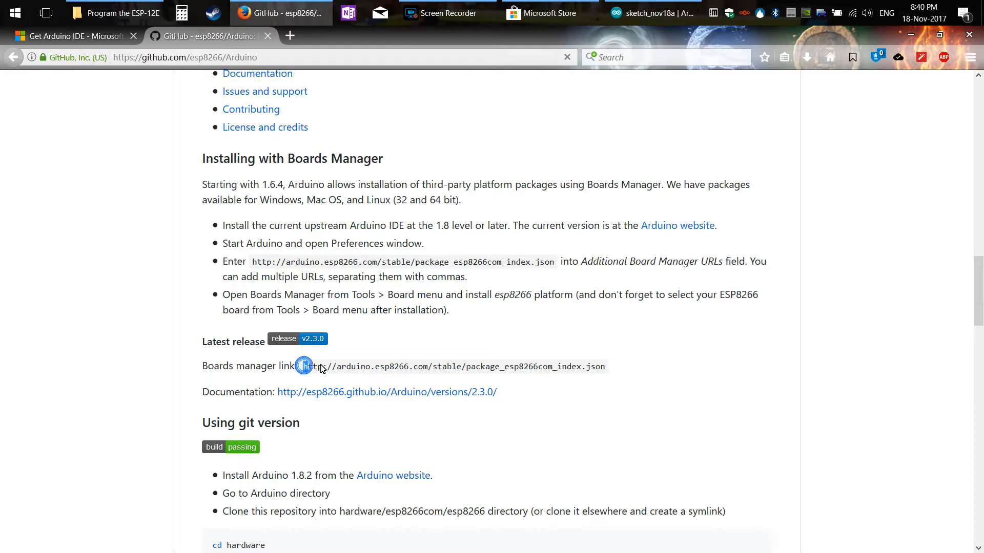
{"action": "left_click_drag", "start_coordinate": [304, 367], "coordinate": [606, 366]}
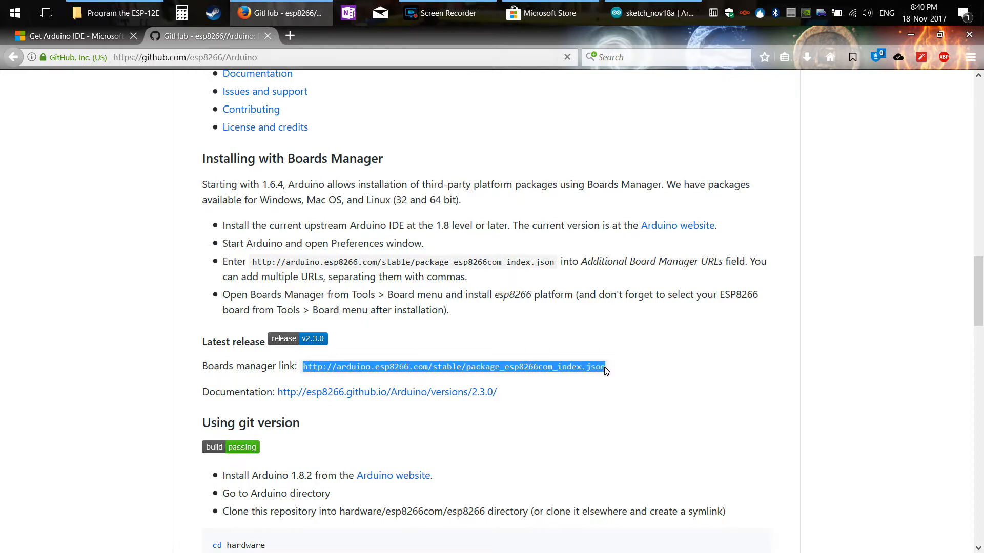
{"action": "right_click", "coordinate": [452, 367]}
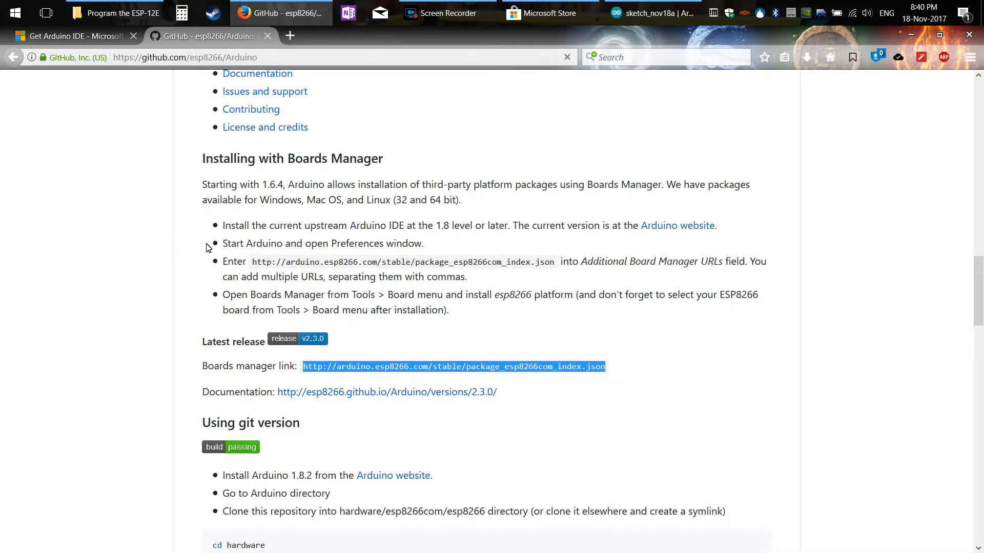
{"action": "mouse_move", "coordinate": [319, 230]}
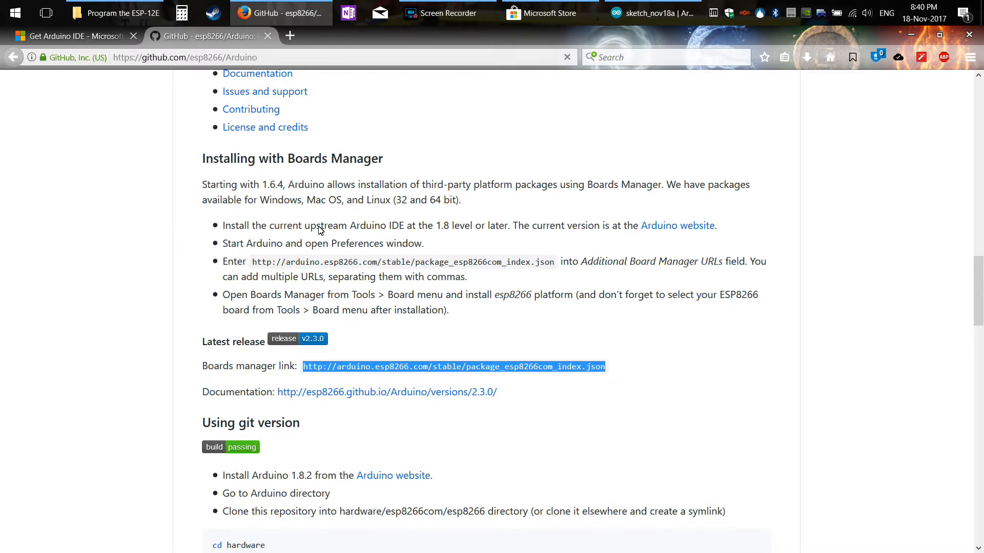
{"action": "mouse_move", "coordinate": [215, 78]}
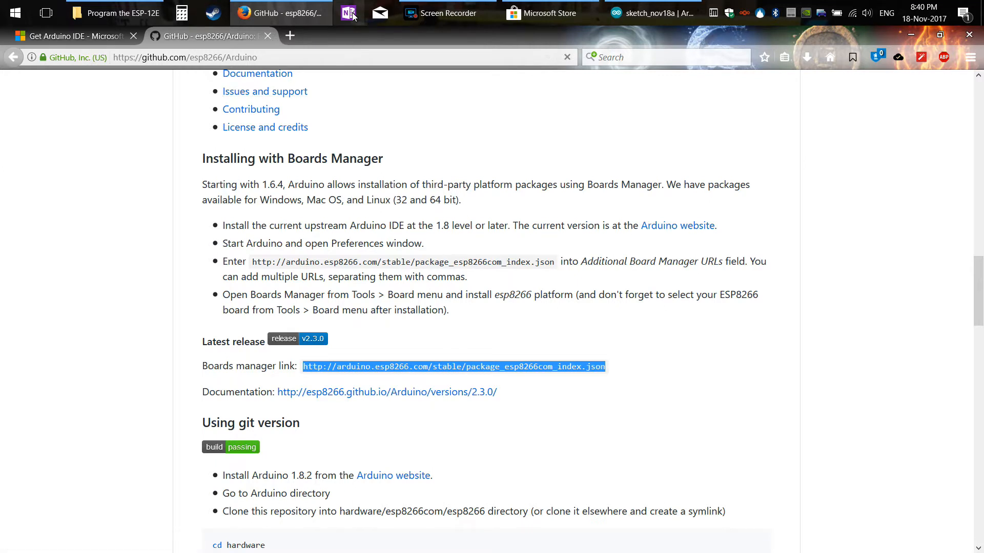
{"action": "left_click", "coordinate": [652, 12]}
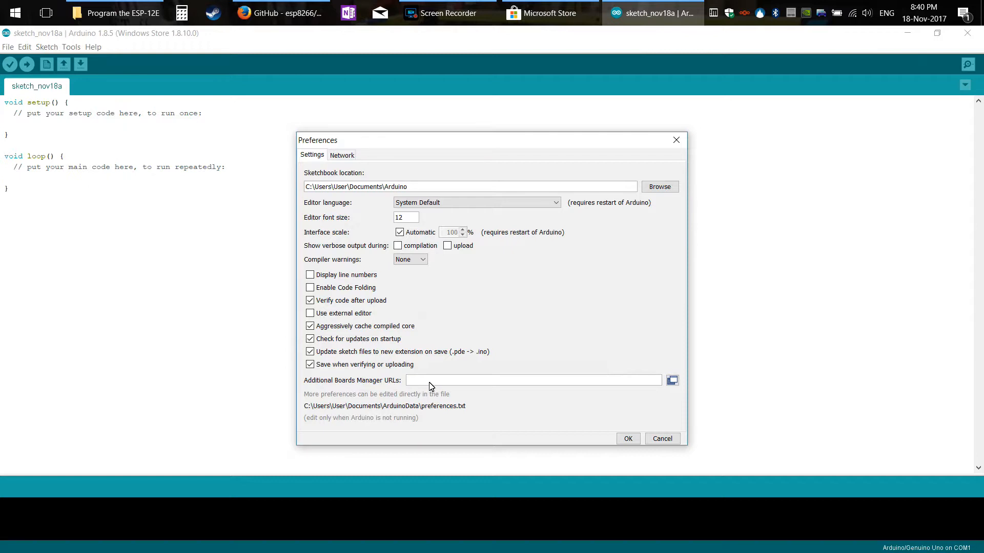
{"action": "type", "text": "http://arduino.esp8266.com/stable/package_esp8266com_index.json"}
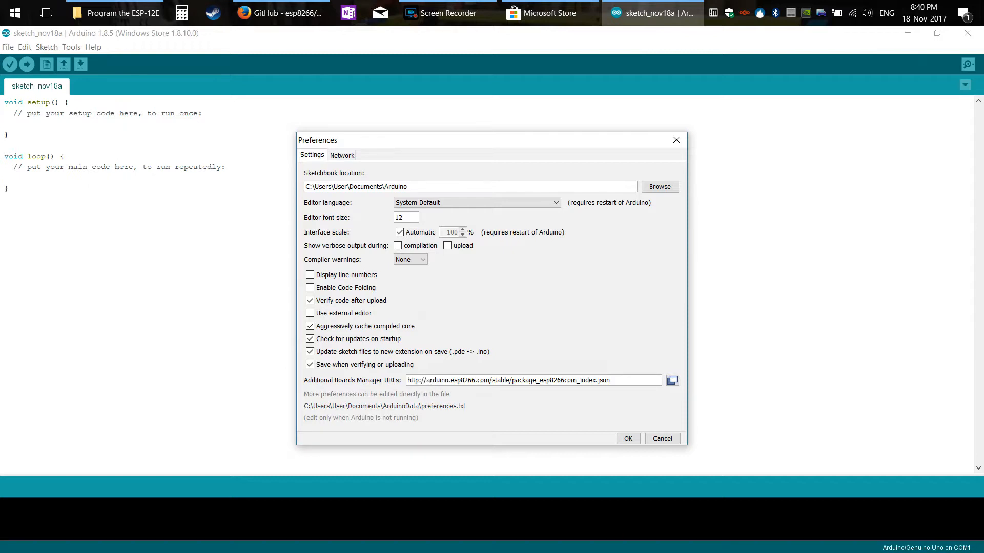
{"action": "left_click", "coordinate": [627, 438]}
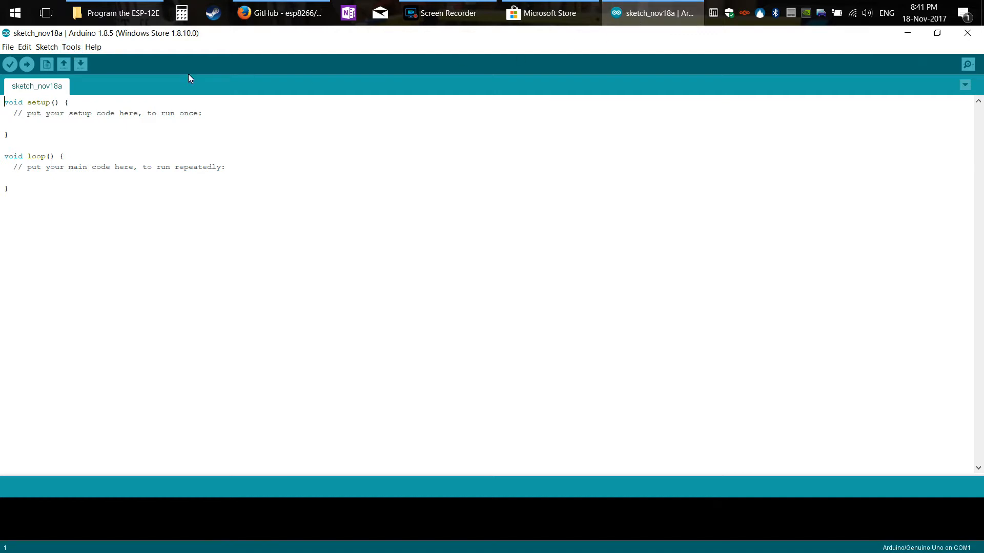
- Search Boards Manager for 'esp' and install esp8266 by ESP8266 Community 2.3.0
{"action": "left_click", "coordinate": [71, 47]}
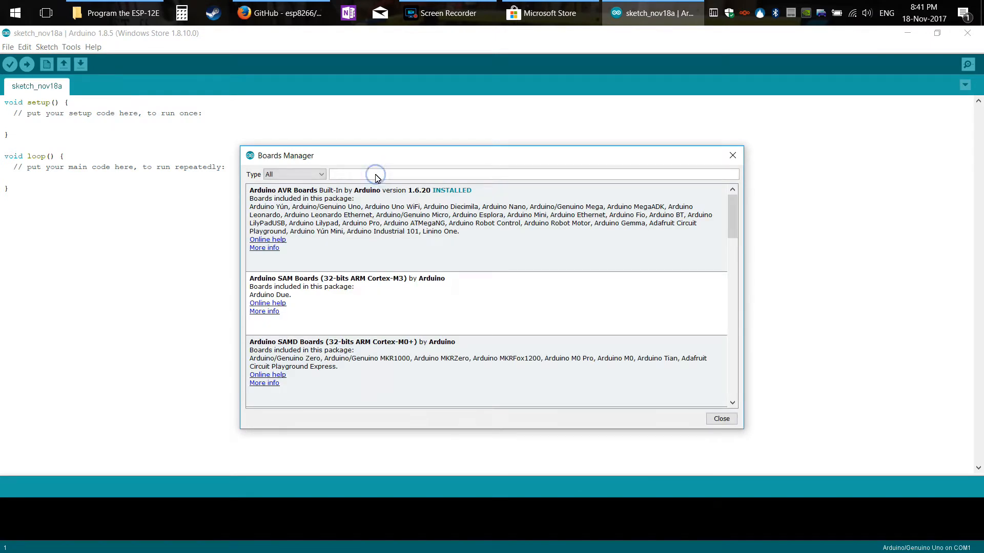
{"action": "type", "text": "esp8266"}
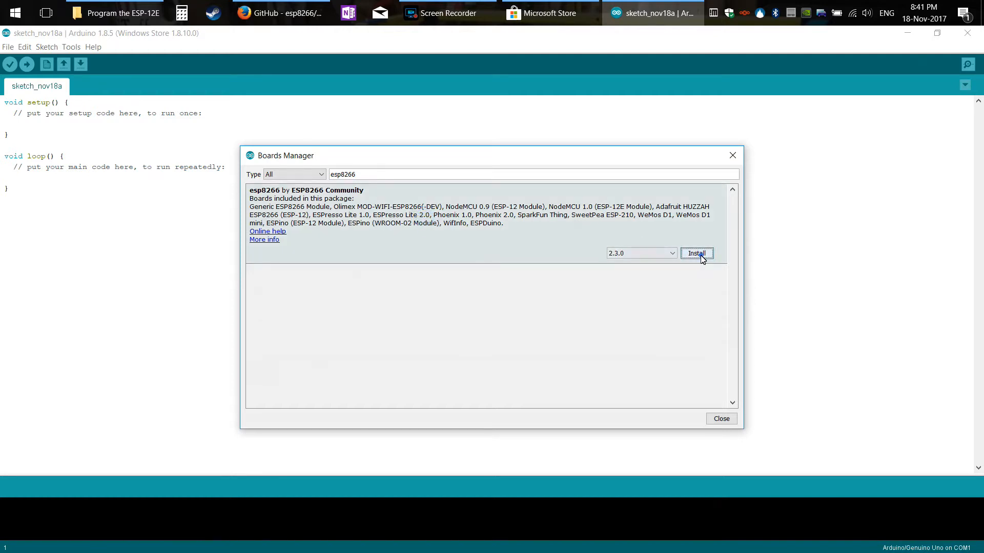
{"action": "left_click", "coordinate": [695, 253]}
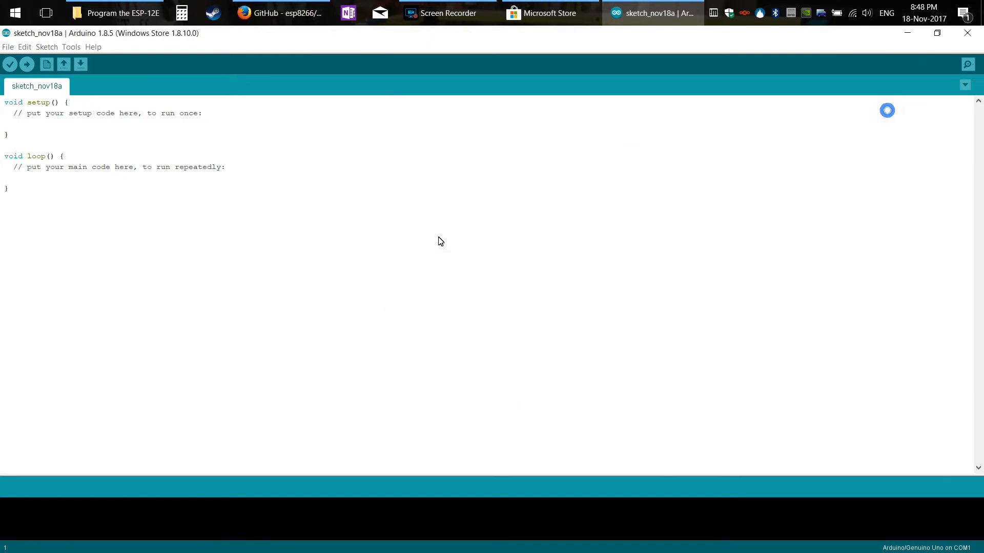
- Select NodeMCU 1.0 (ESP-12E Module) from the ESP8266 Modules board list
{"action": "left_click", "coordinate": [71, 47]}
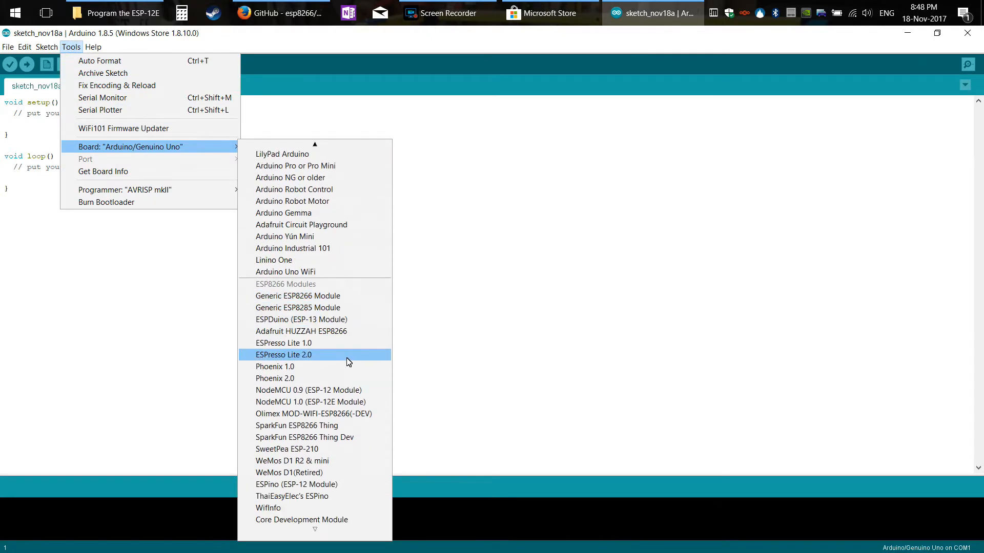
{"action": "mouse_move", "coordinate": [329, 379]}
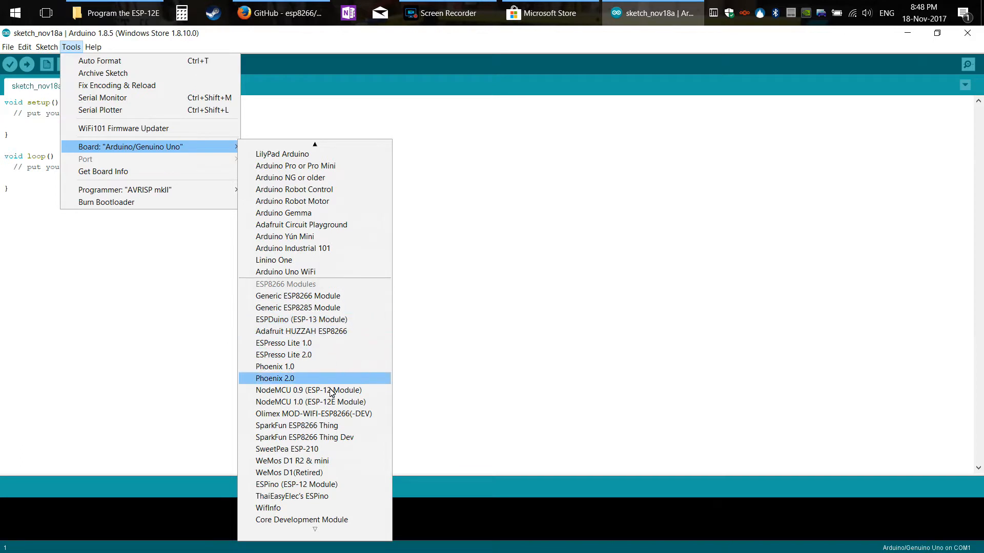
{"action": "mouse_move", "coordinate": [332, 414]}
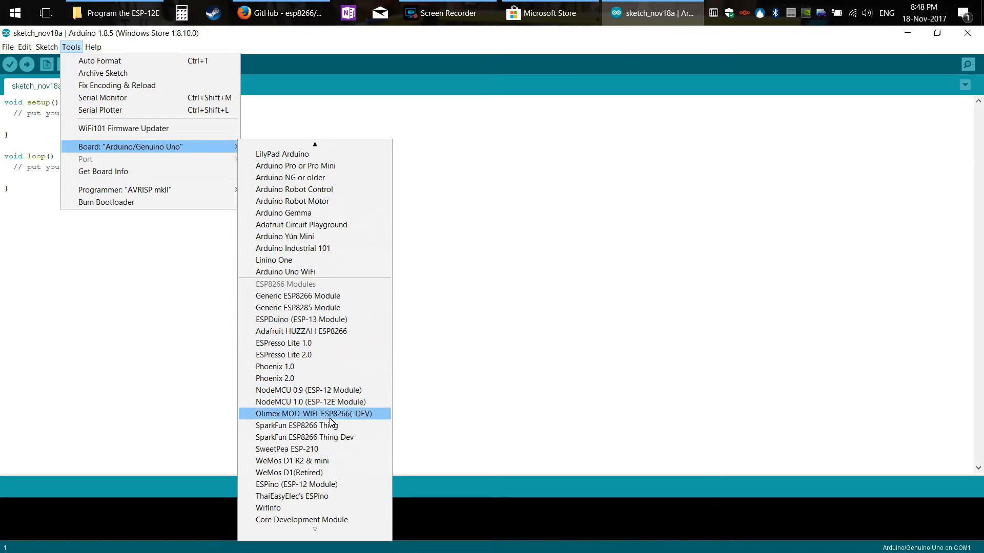
{"action": "mouse_move", "coordinate": [311, 402]}
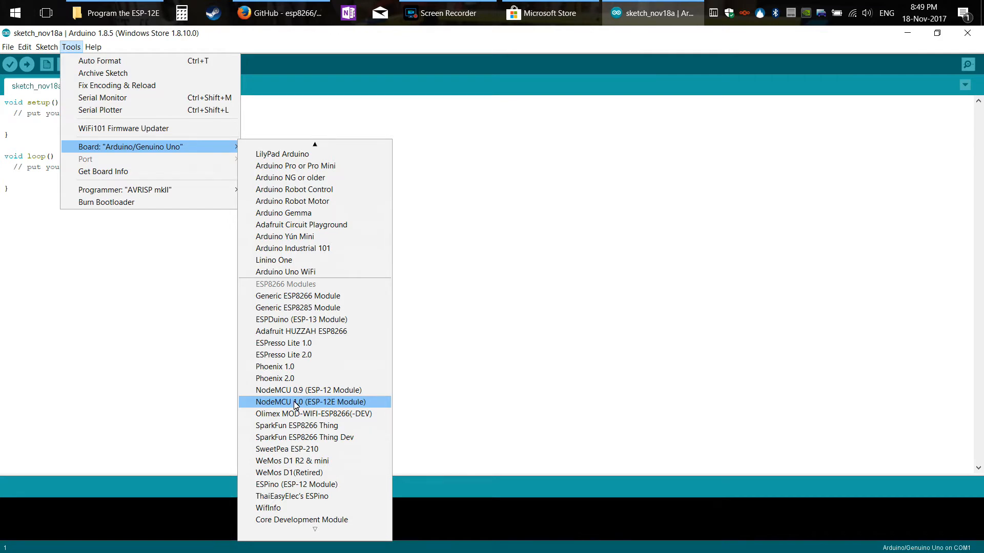
{"action": "mouse_move", "coordinate": [307, 409]}
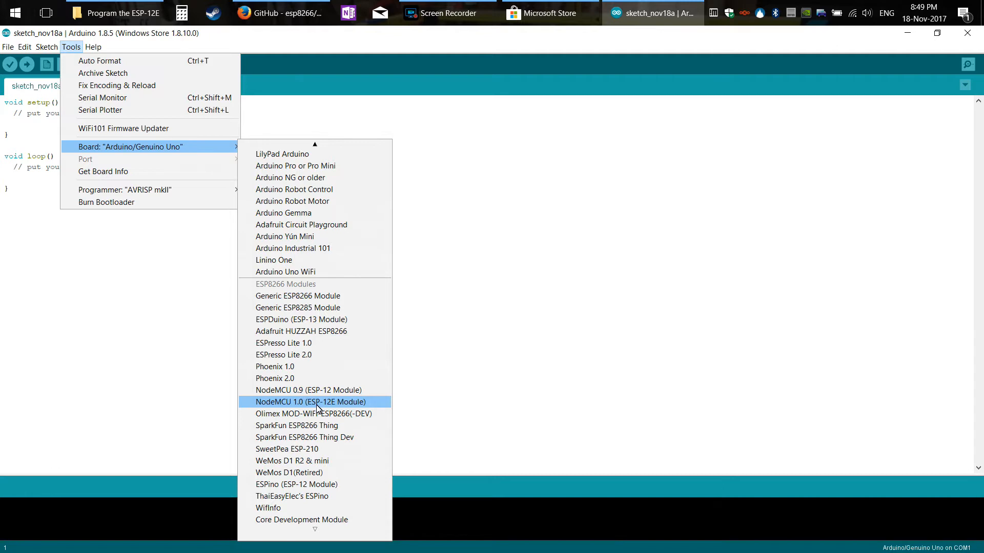
{"action": "mouse_move", "coordinate": [334, 406]}
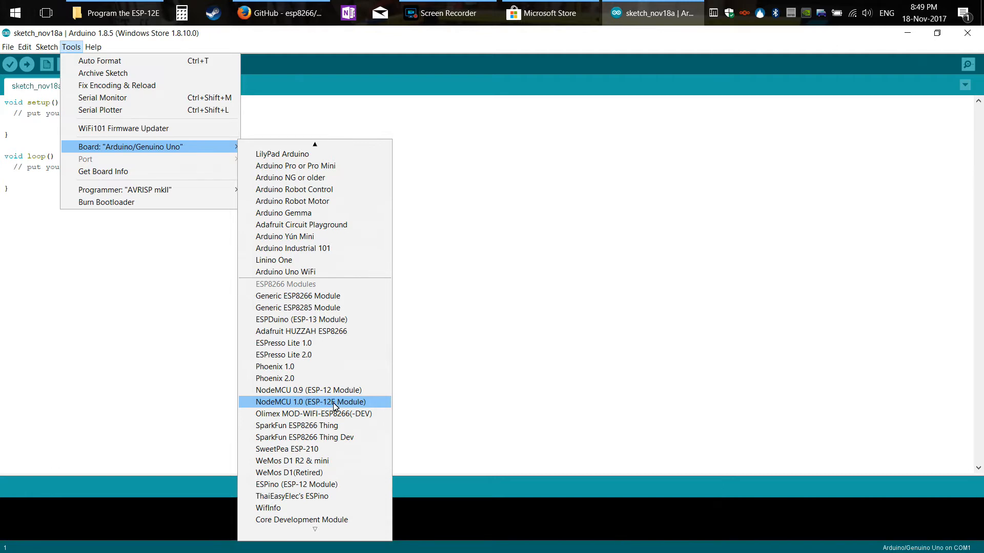
{"action": "left_click", "coordinate": [311, 401]}
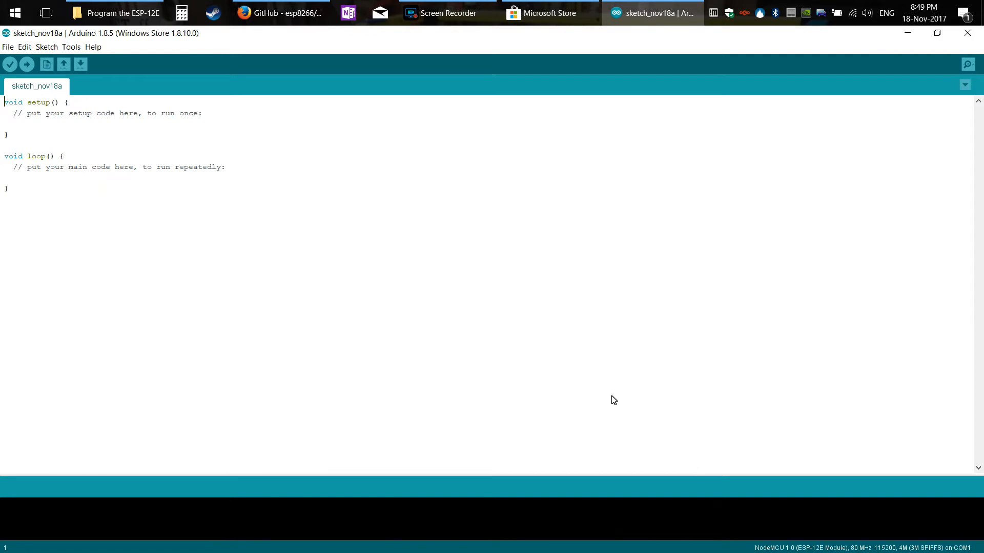
{"action": "mouse_move", "coordinate": [50, 162]}
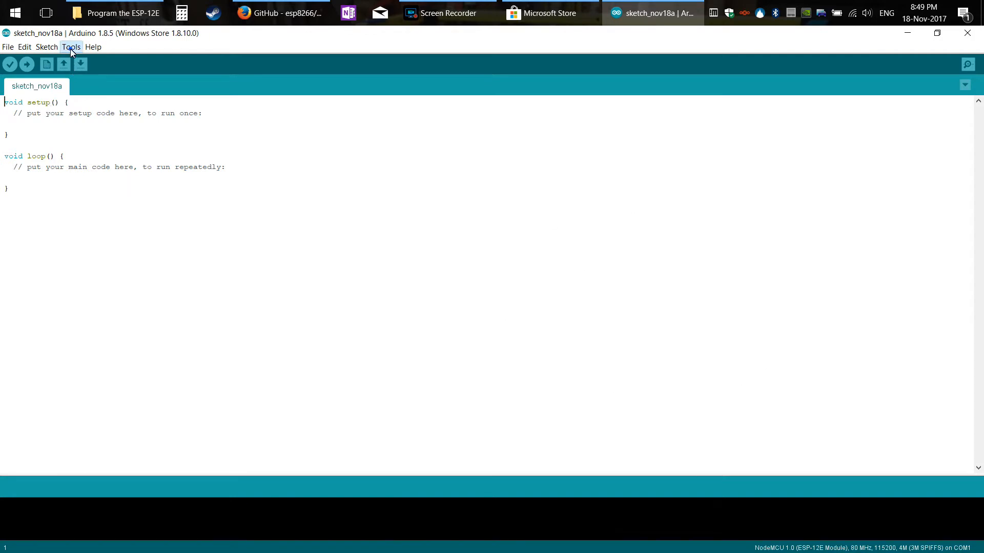
{"action": "left_click", "coordinate": [71, 46]}
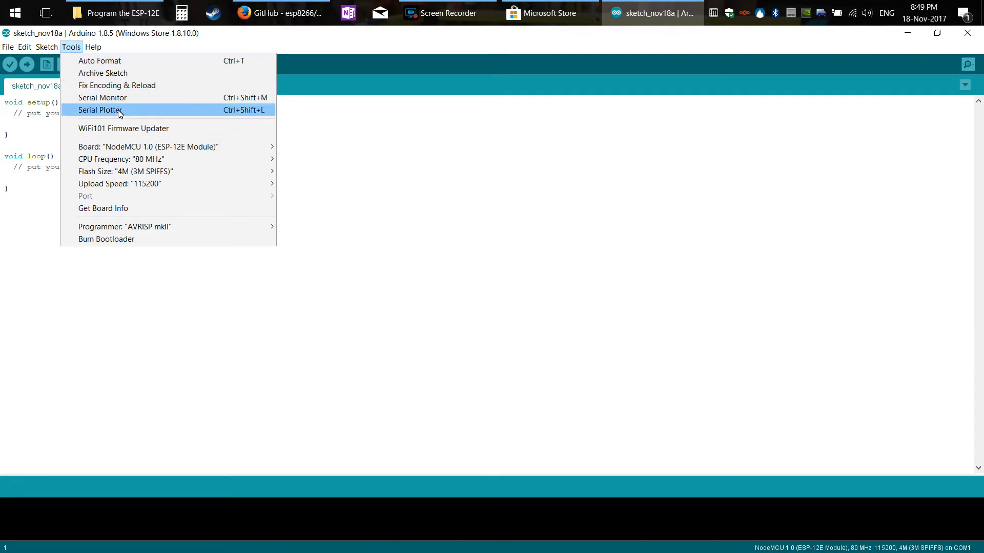
{"action": "mouse_move", "coordinate": [124, 195]}
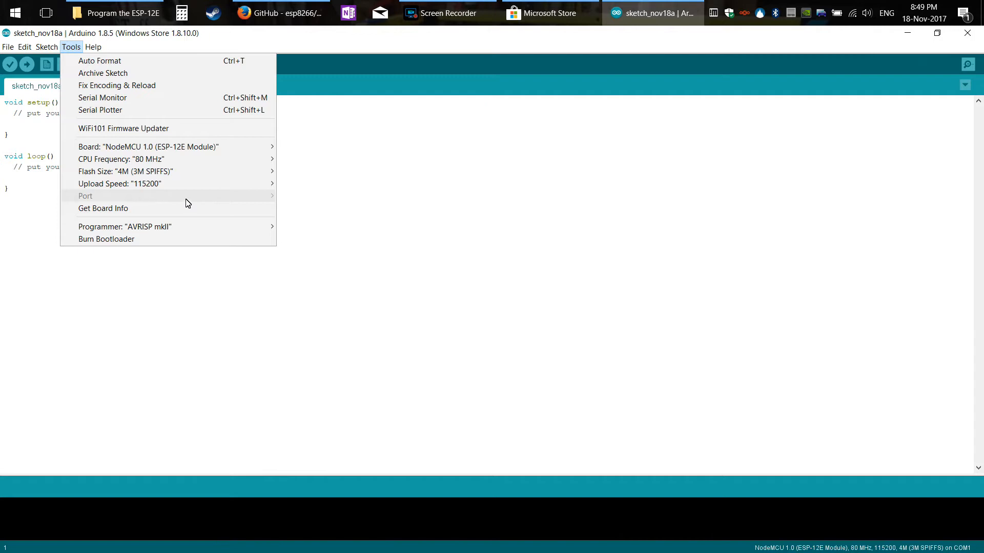
{"action": "mouse_move", "coordinate": [277, 203]}
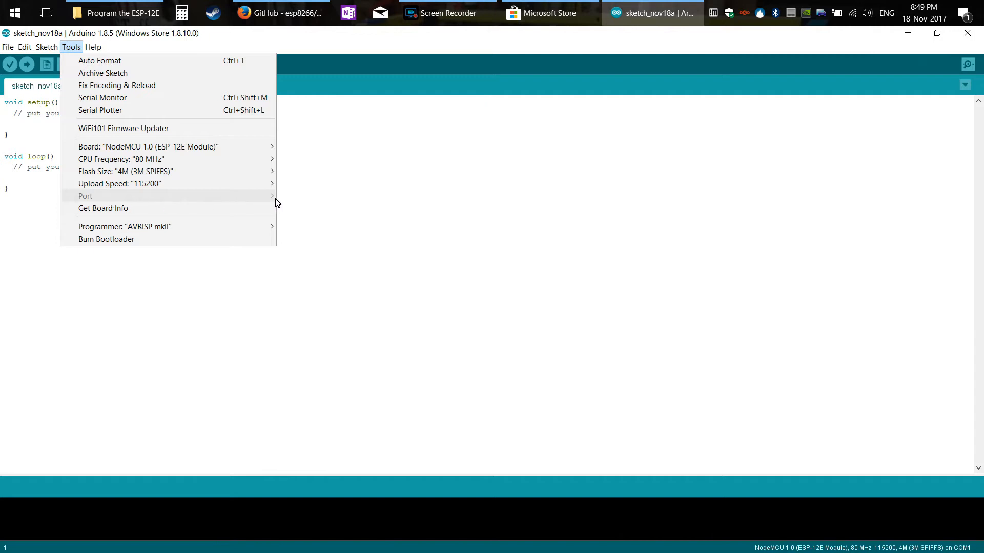
{"action": "mouse_move", "coordinate": [172, 207]}
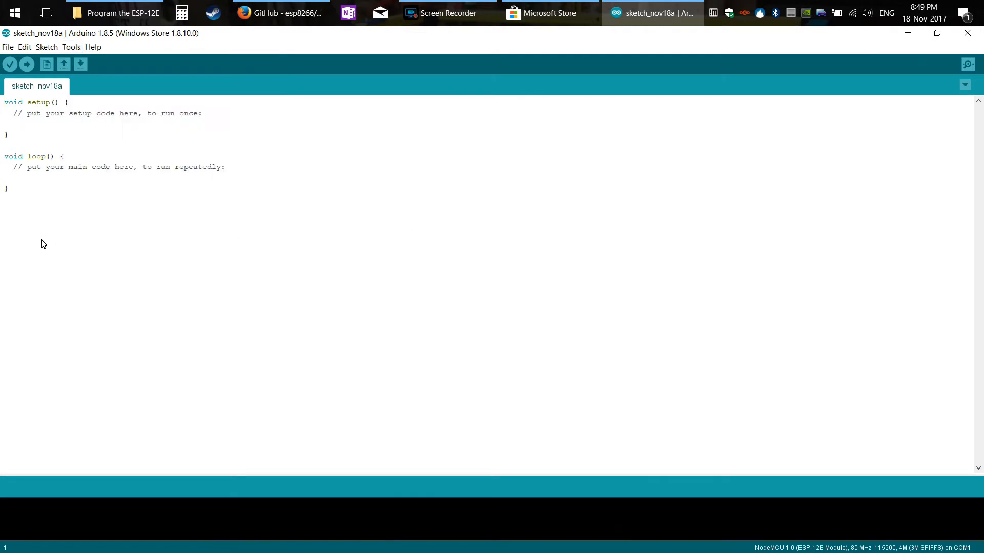
{"action": "mouse_move", "coordinate": [79, 141]}
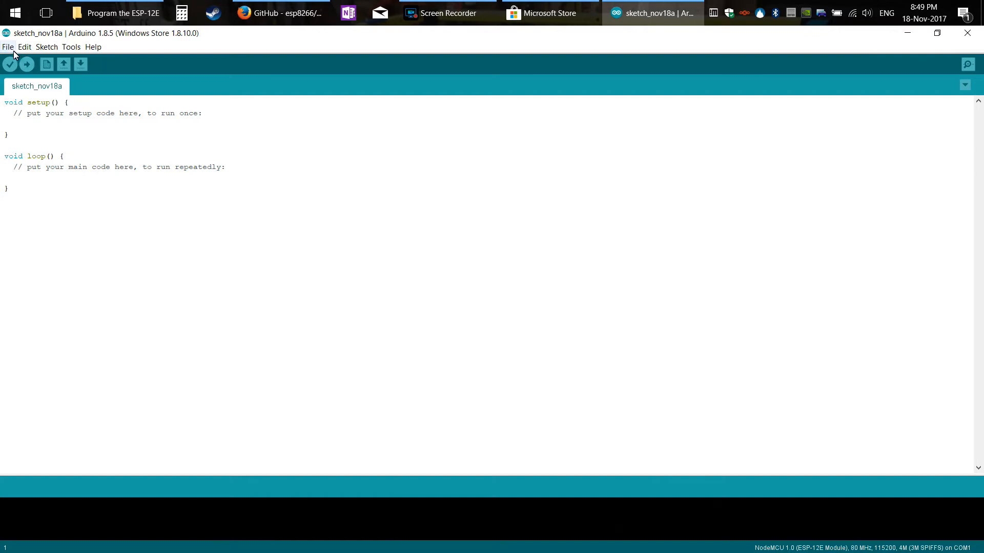
- Open the 01.Basics Blink example and maximize its window
{"action": "left_click", "coordinate": [8, 47]}
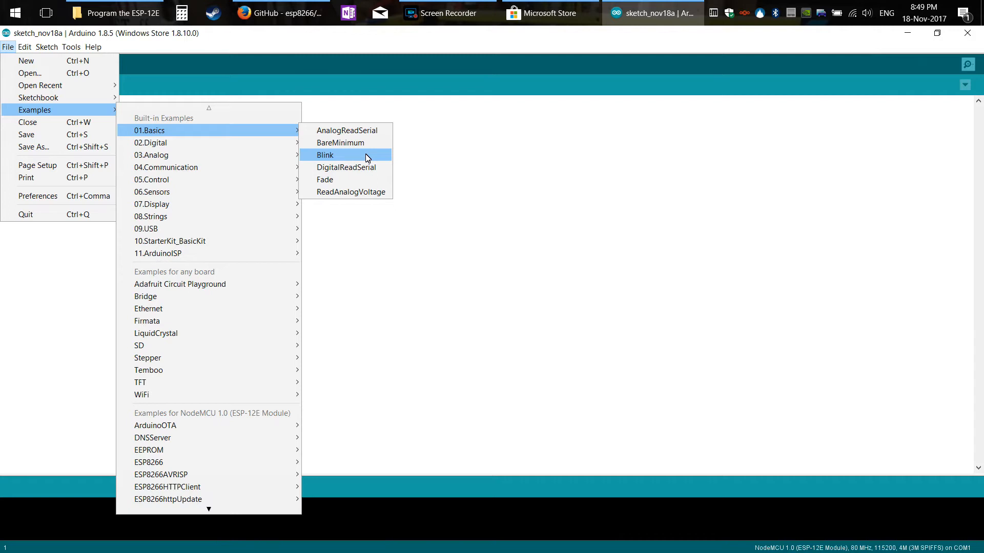
{"action": "left_click", "coordinate": [325, 155]}
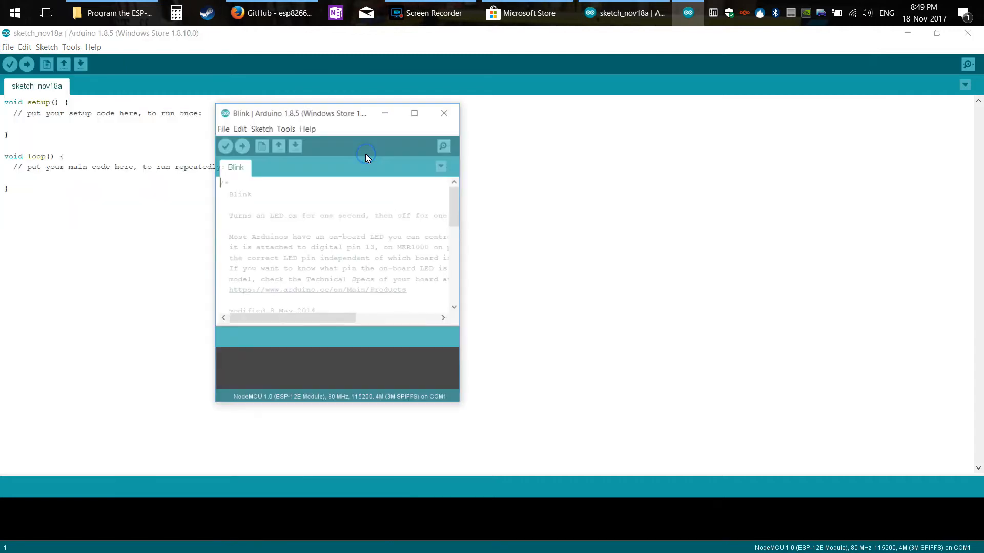
{"action": "left_click", "coordinate": [414, 113]}
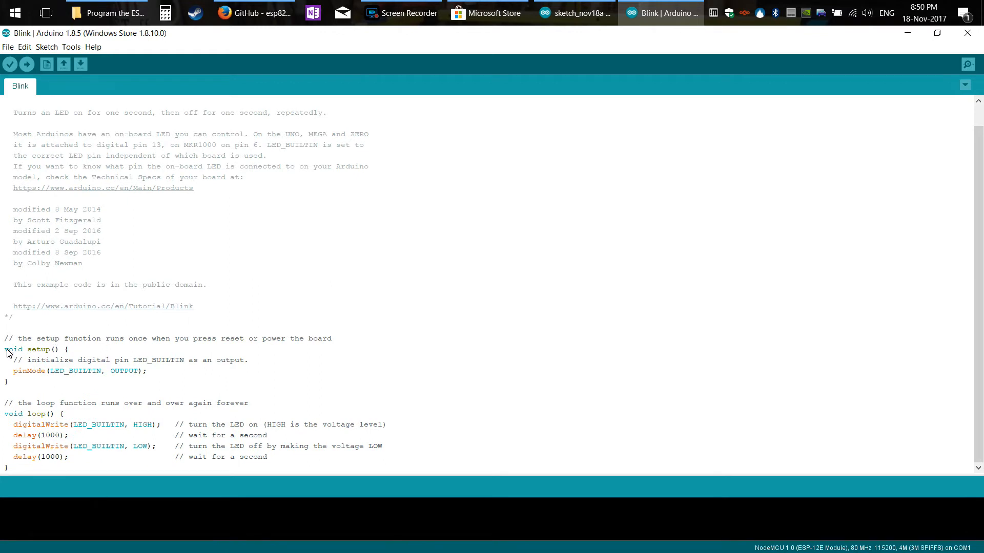
{"action": "mouse_move", "coordinate": [52, 377]}
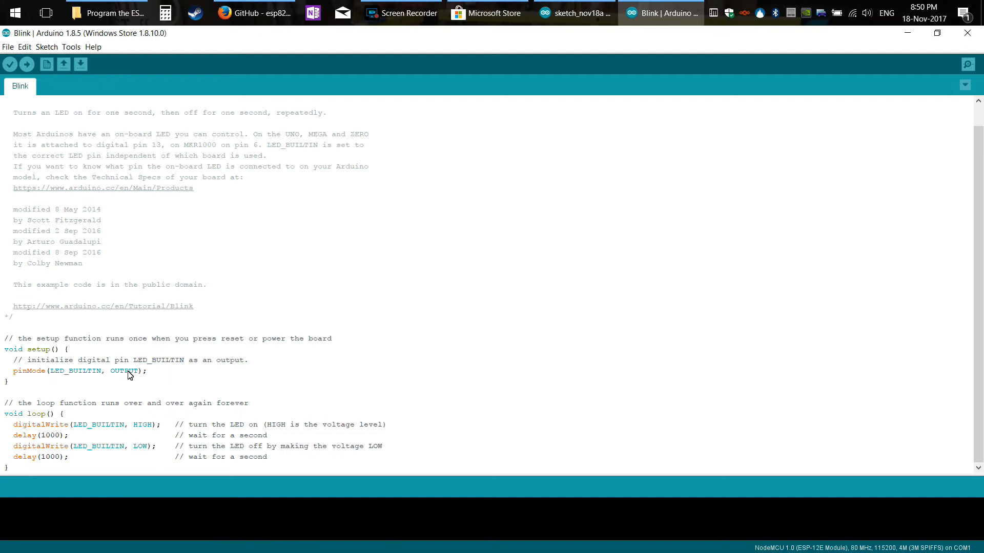
{"action": "mouse_move", "coordinate": [26, 431]}
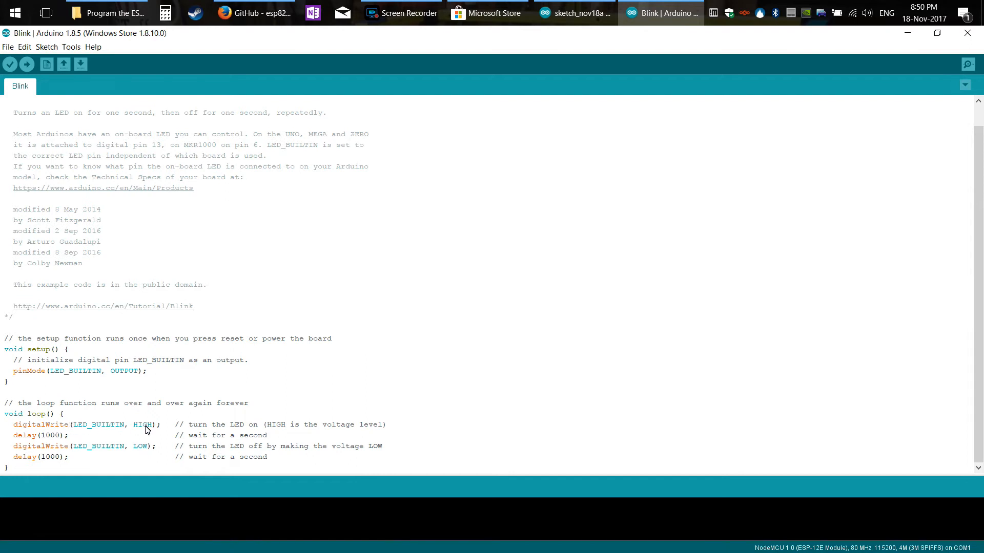
{"action": "mouse_move", "coordinate": [61, 445]}
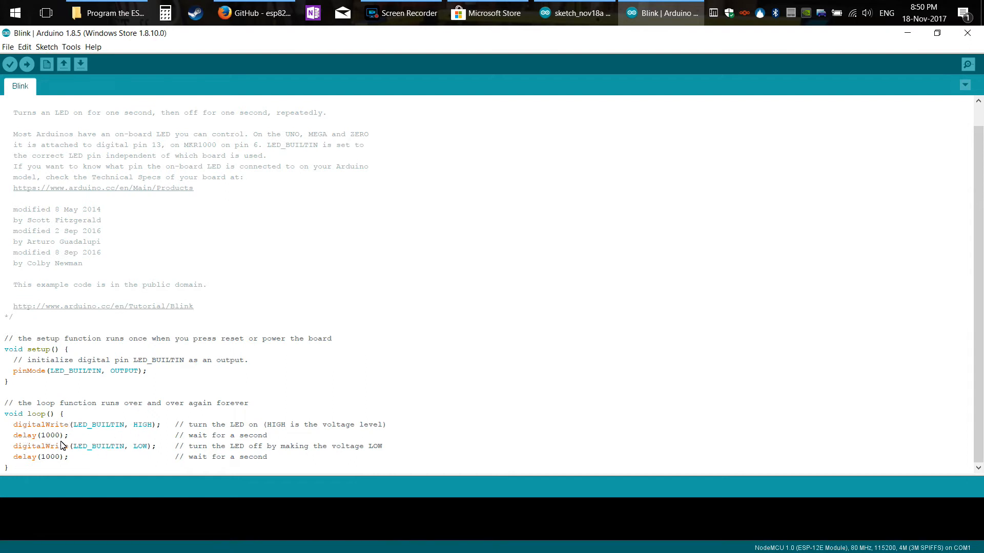
{"action": "mouse_move", "coordinate": [67, 456]}
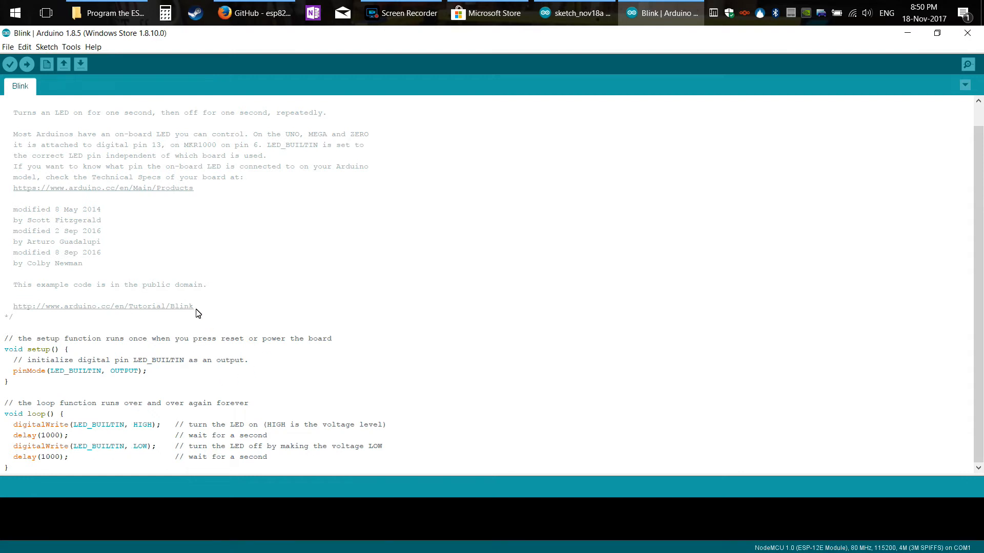
{"action": "mouse_move", "coordinate": [111, 362]}
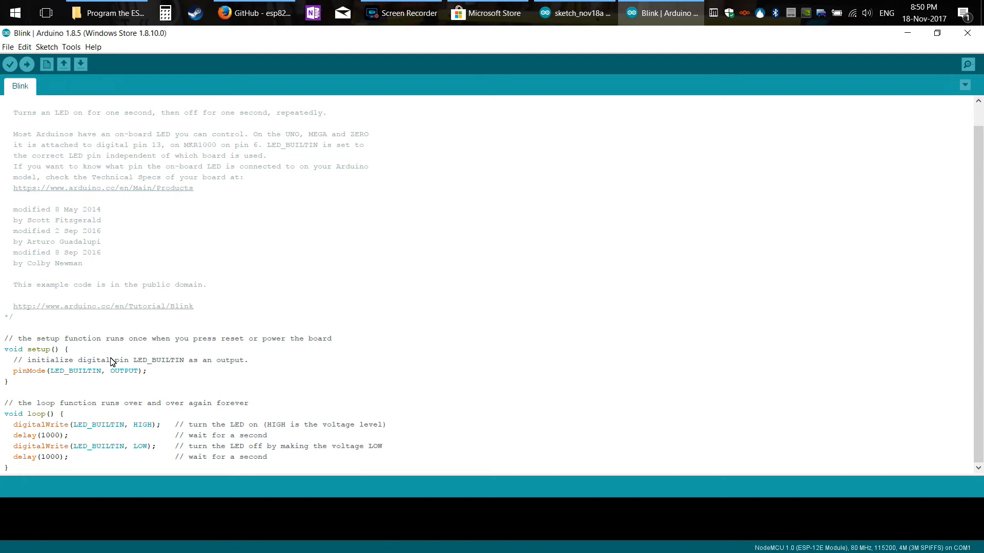
{"action": "mouse_move", "coordinate": [106, 383]}
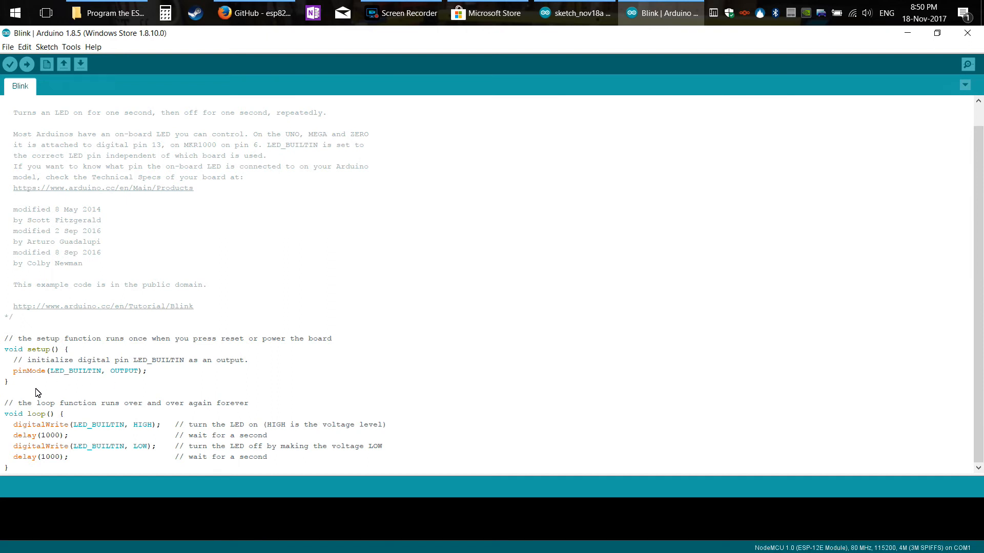
{"action": "mouse_move", "coordinate": [83, 363]}
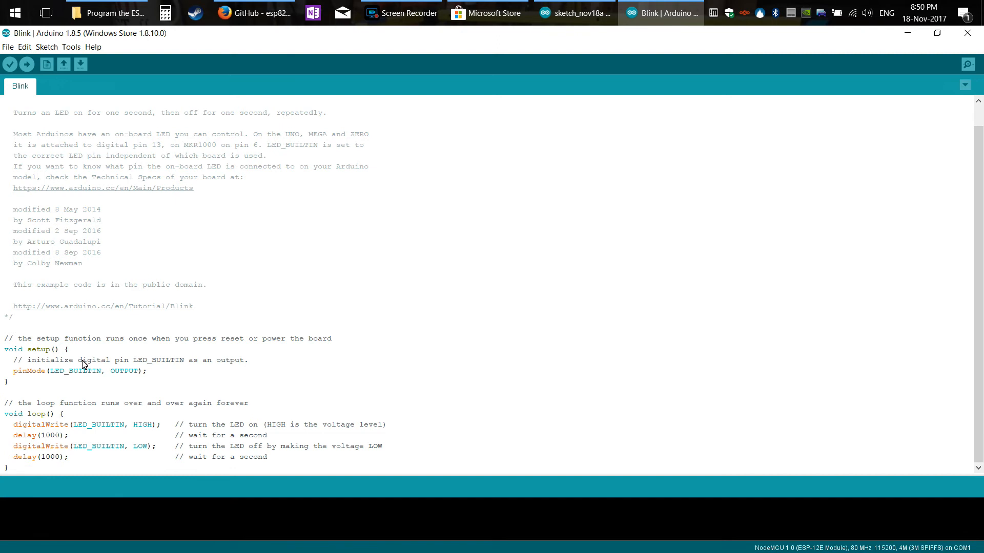
- Replace LED_BUILTIN with 2 in pinMode and the HIGH and LOW digitalWrite calls
{"action": "double_click", "coordinate": [75, 371]}
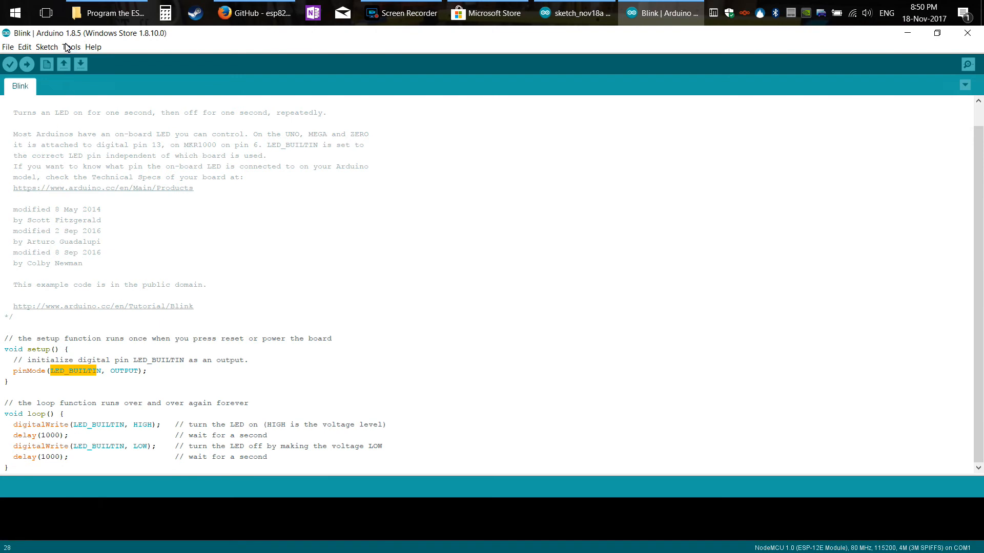
{"action": "mouse_move", "coordinate": [59, 386]}
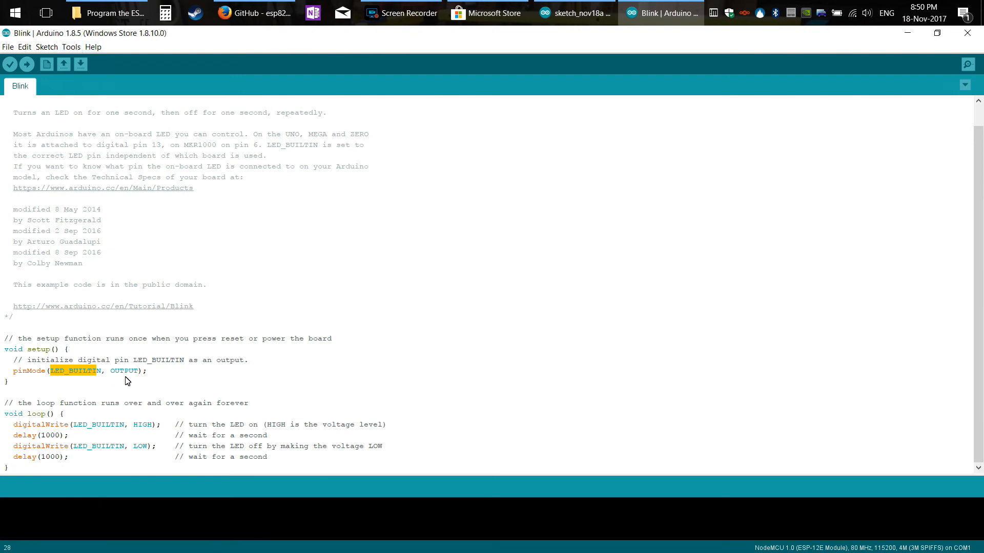
{"action": "type", "text": "2"}
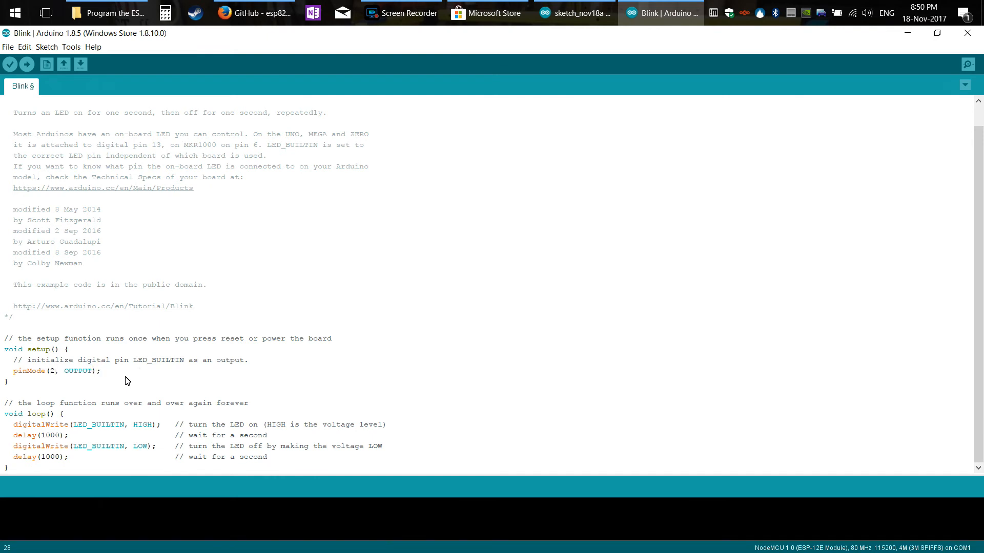
{"action": "left_click", "coordinate": [74, 424]}
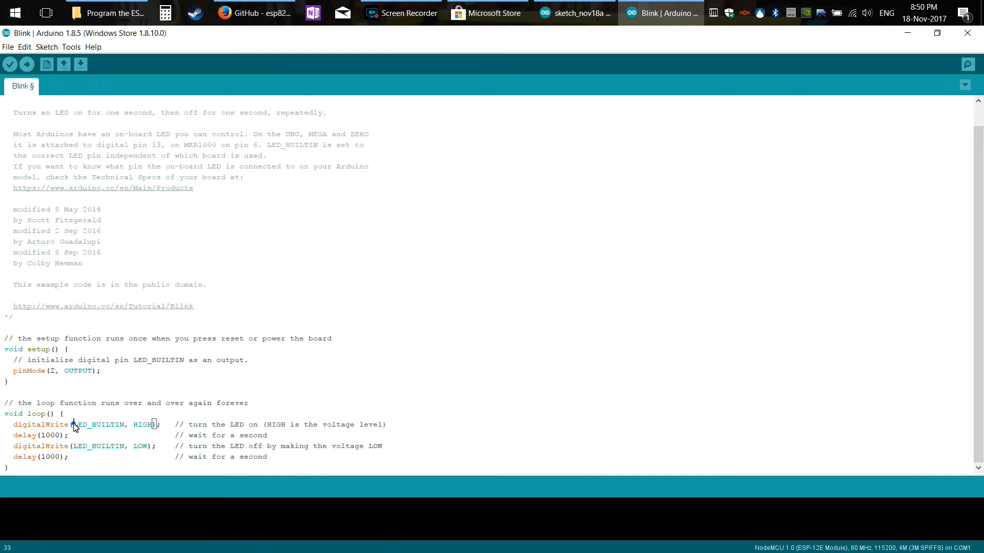
{"action": "double_click", "coordinate": [98, 425]}
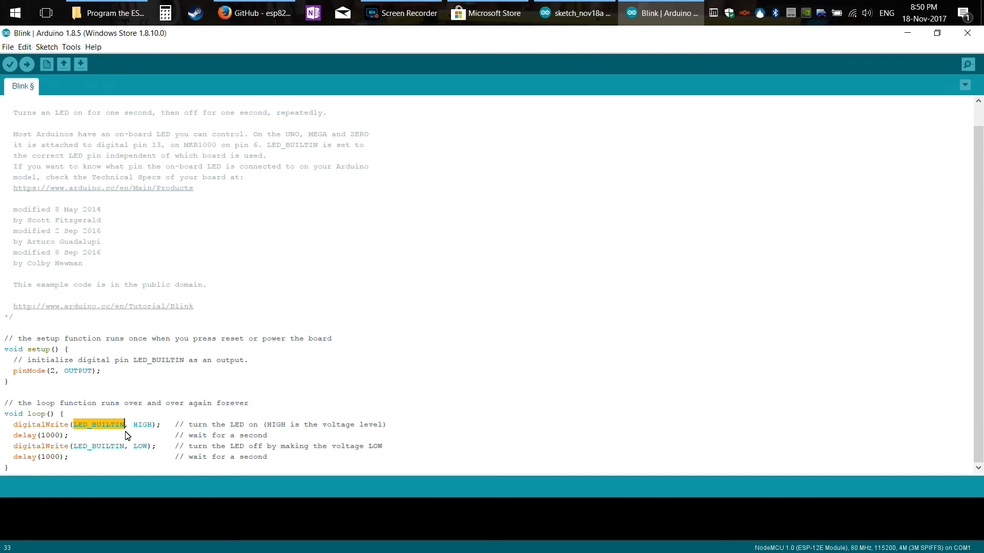
{"action": "type", "text": "2"}
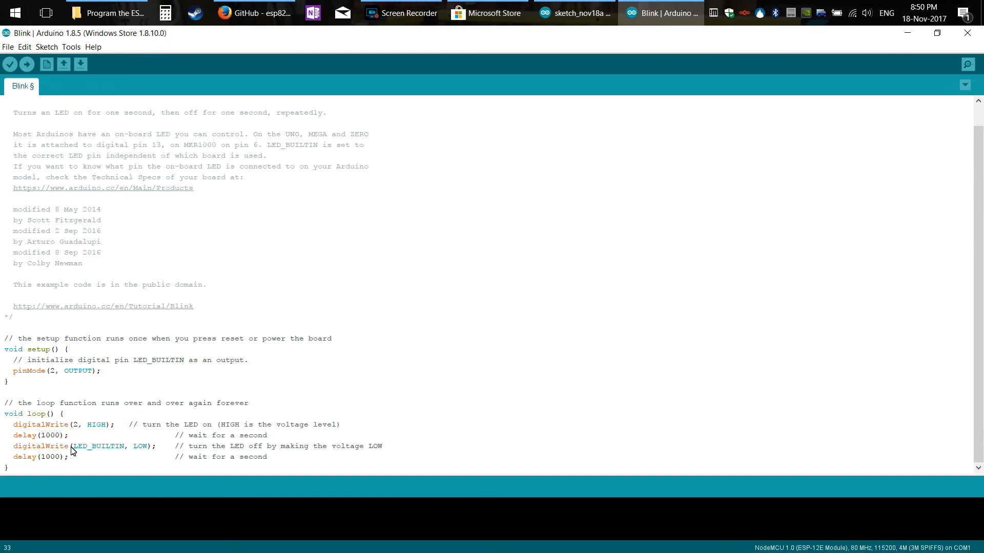
{"action": "double_click", "coordinate": [99, 446]}
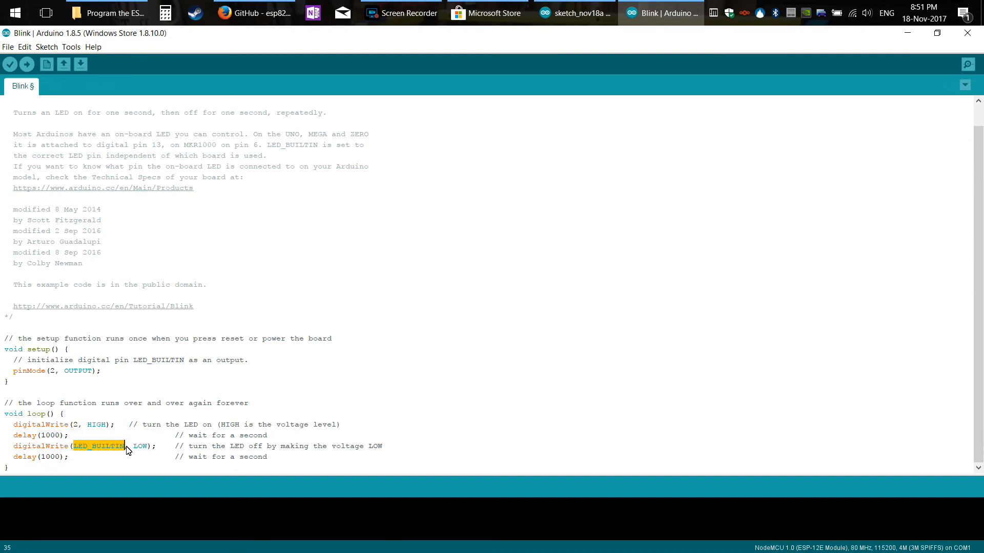
{"action": "type", "text": "2"}
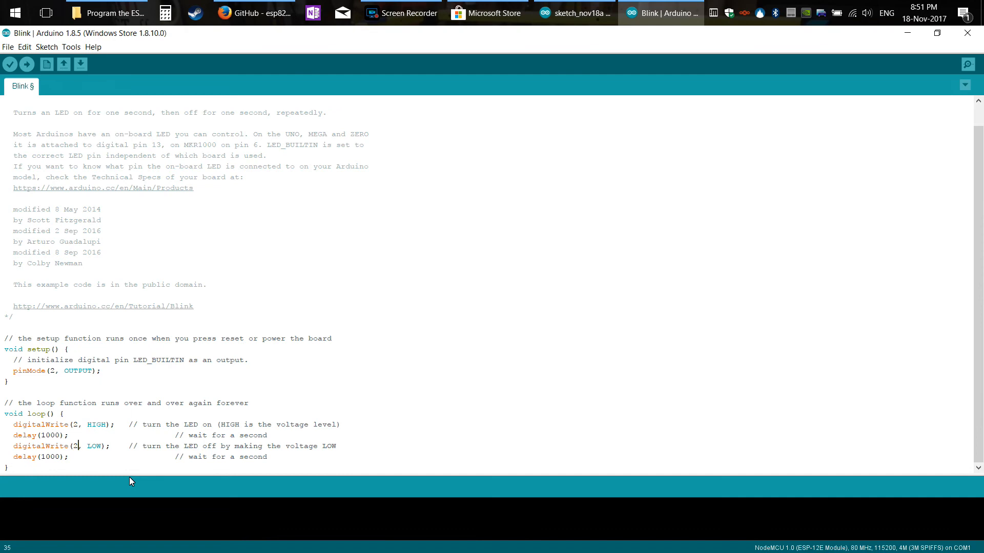